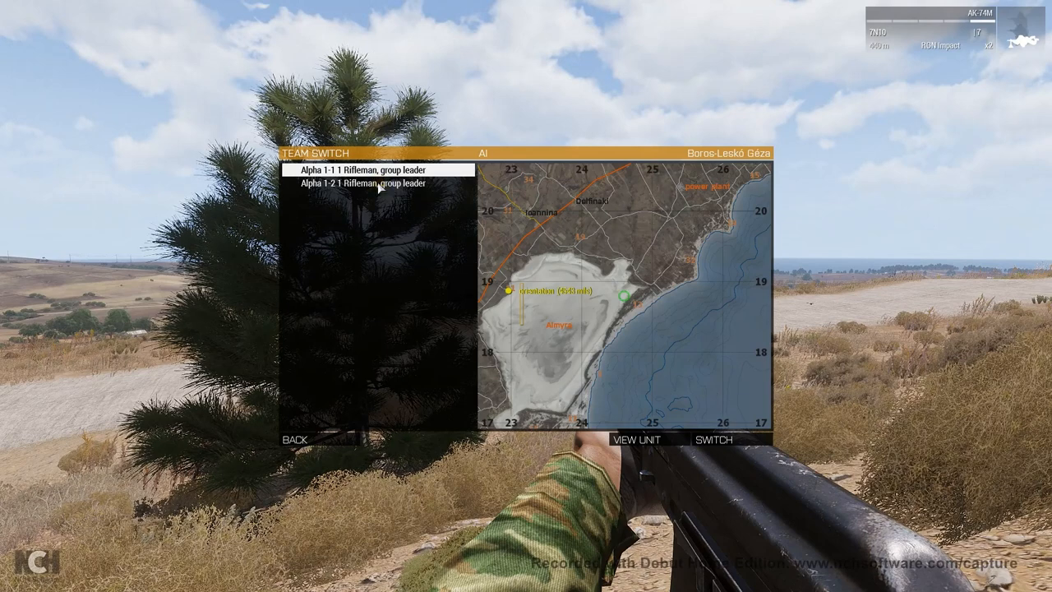
- Switch control to Alpha 1-1 1 Rifleman, the group leader beside the ammo crates
{"action": "left_click", "coordinate": [380, 183]}
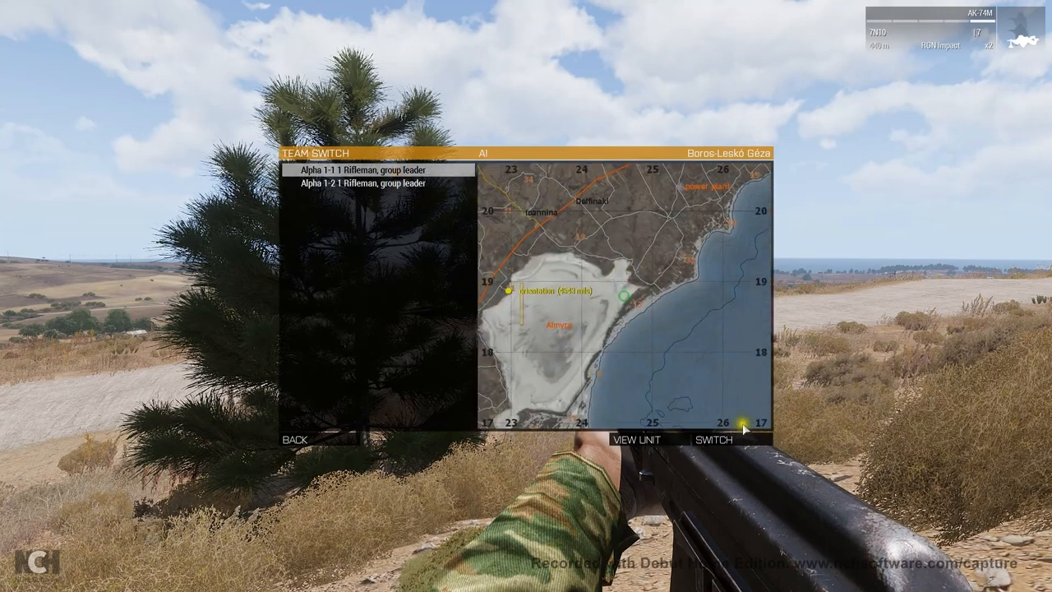
{"action": "left_click", "coordinate": [718, 438]}
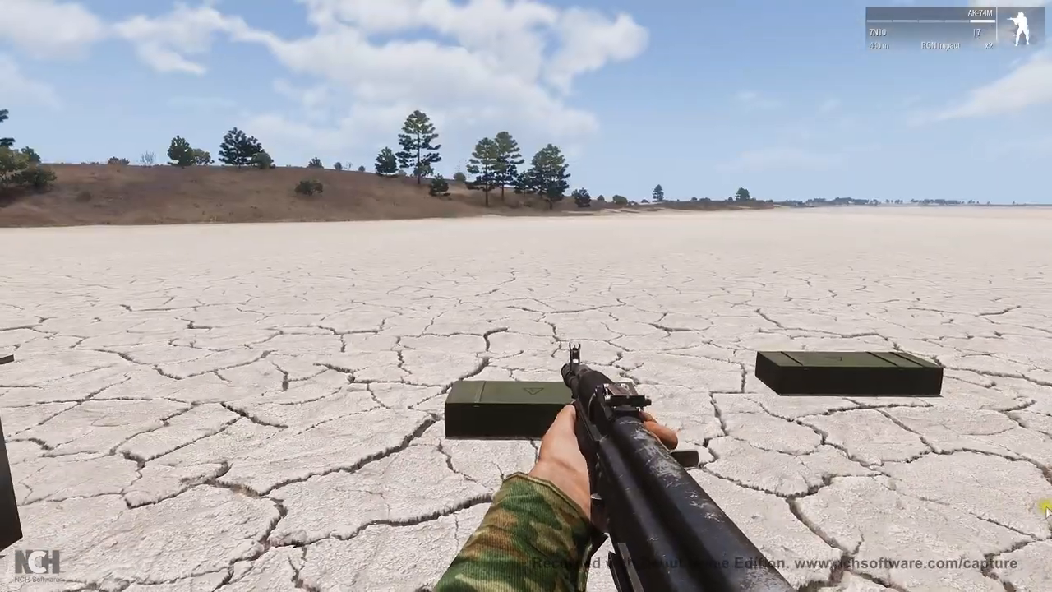
{"action": "mouse_move", "coordinate": [328, 296]}
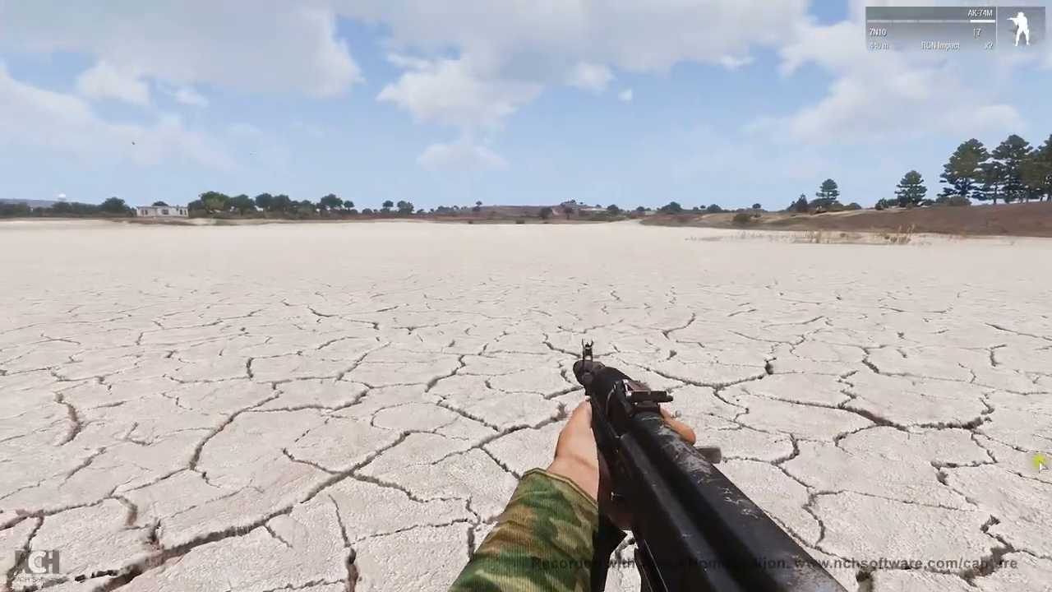
- Walk the rifleman across the salt flat to the D-30 howitzer
{"action": "key", "text": "K"}
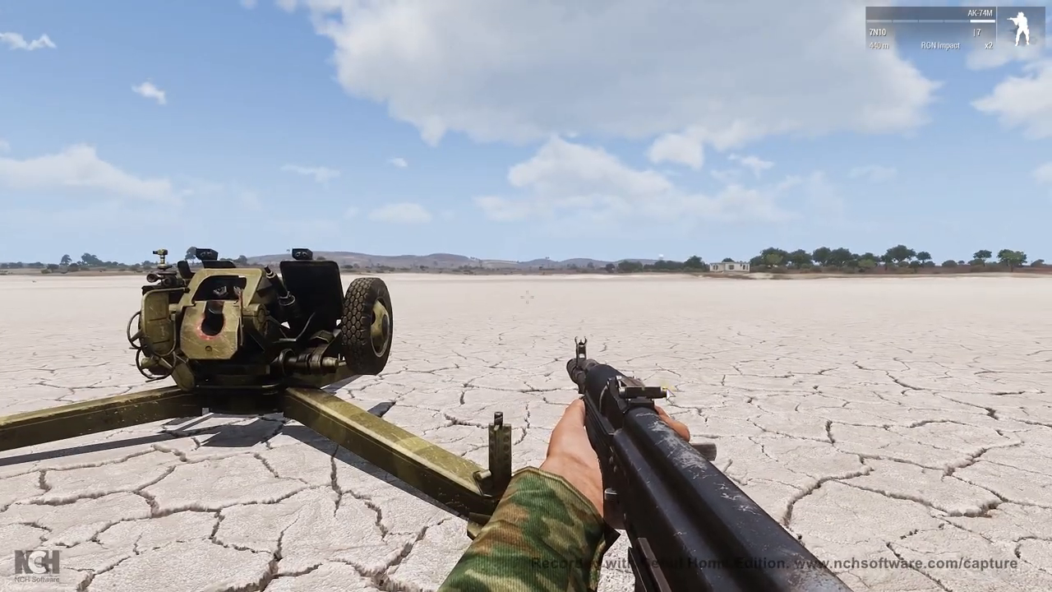
- Place the map-tools protractor over the gun position and zoom in on it
{"action": "key", "text": "M"}
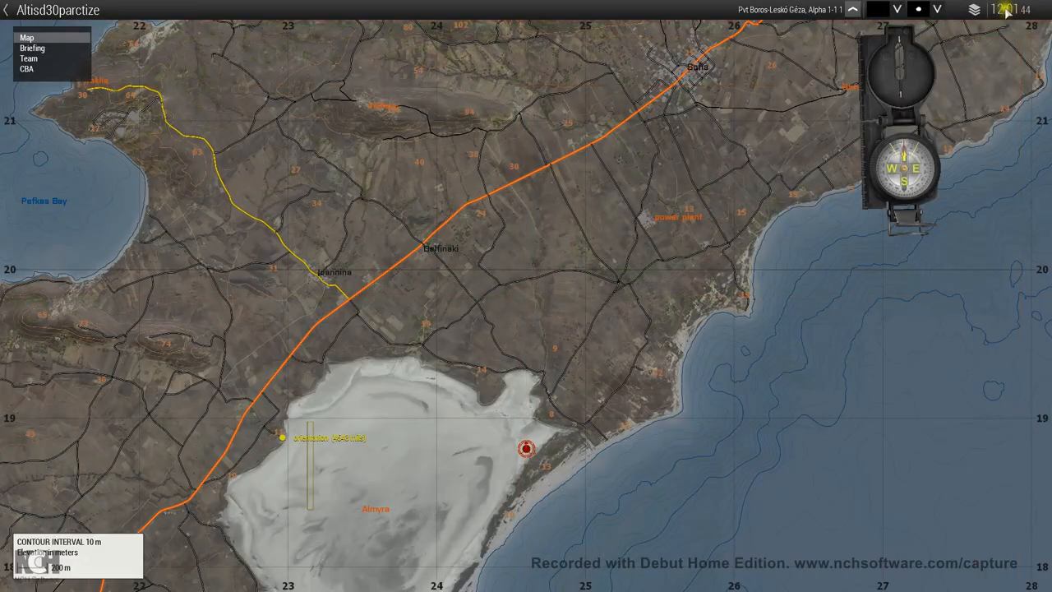
{"action": "scroll", "scroll_direction": "down", "scroll_amount": 3}
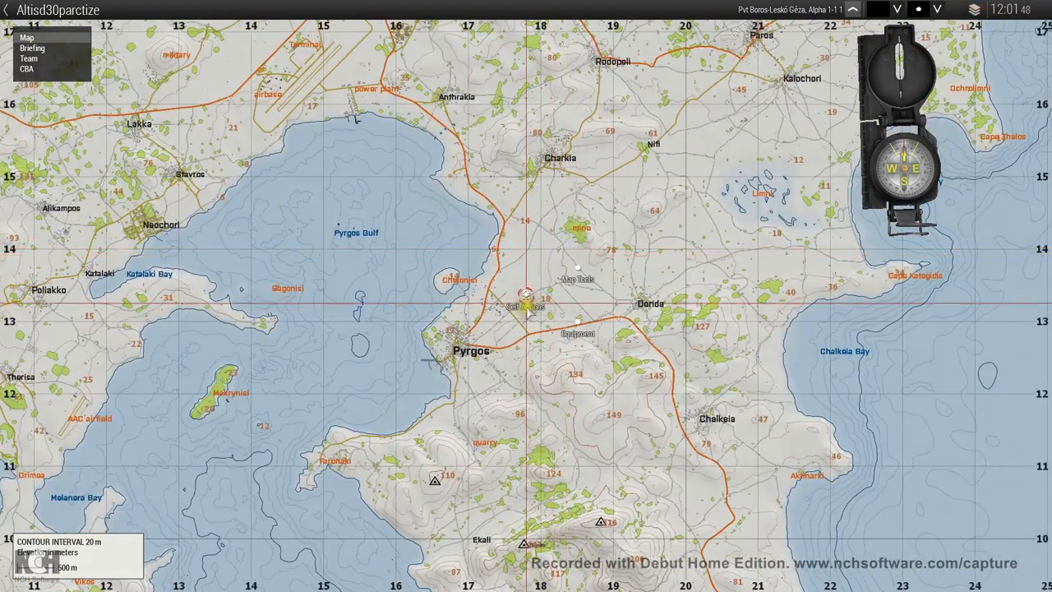
{"action": "left_click", "coordinate": [580, 272]}
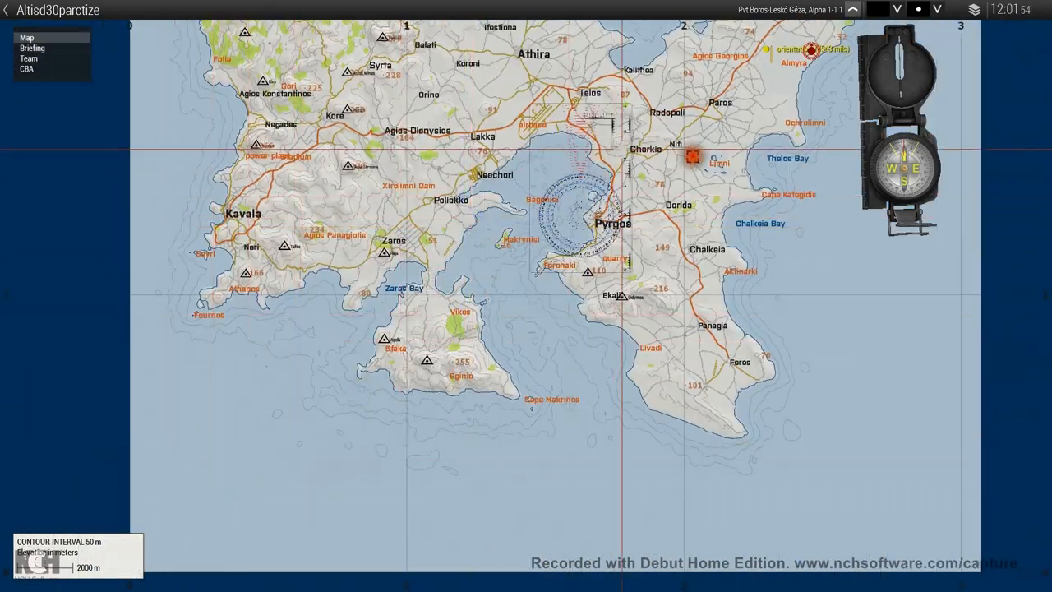
{"action": "scroll", "scroll_direction": "up", "scroll_amount": 3}
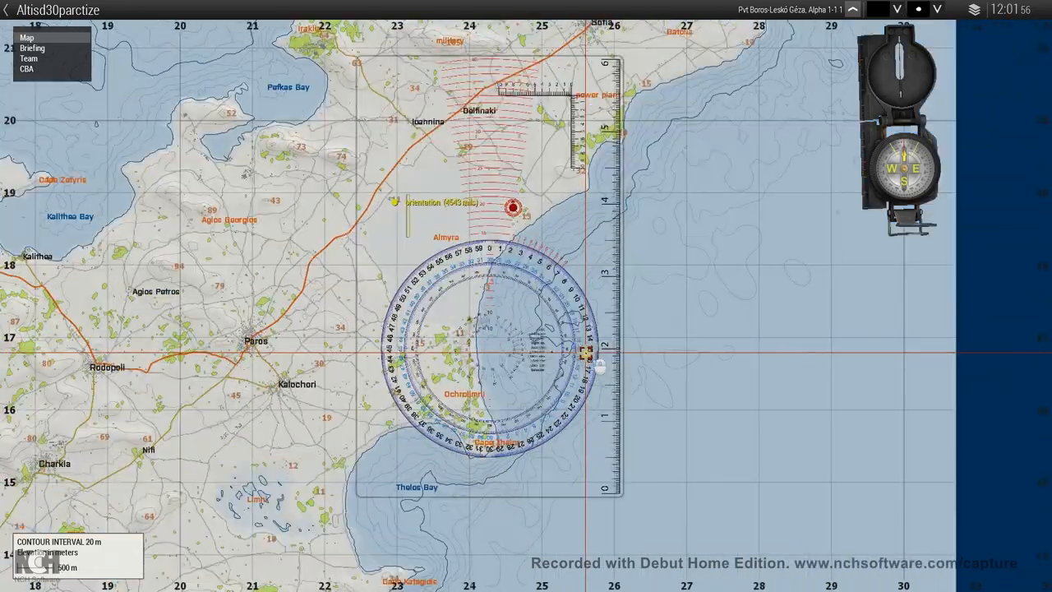
{"action": "scroll", "scroll_direction": "up", "scroll_amount": 3}
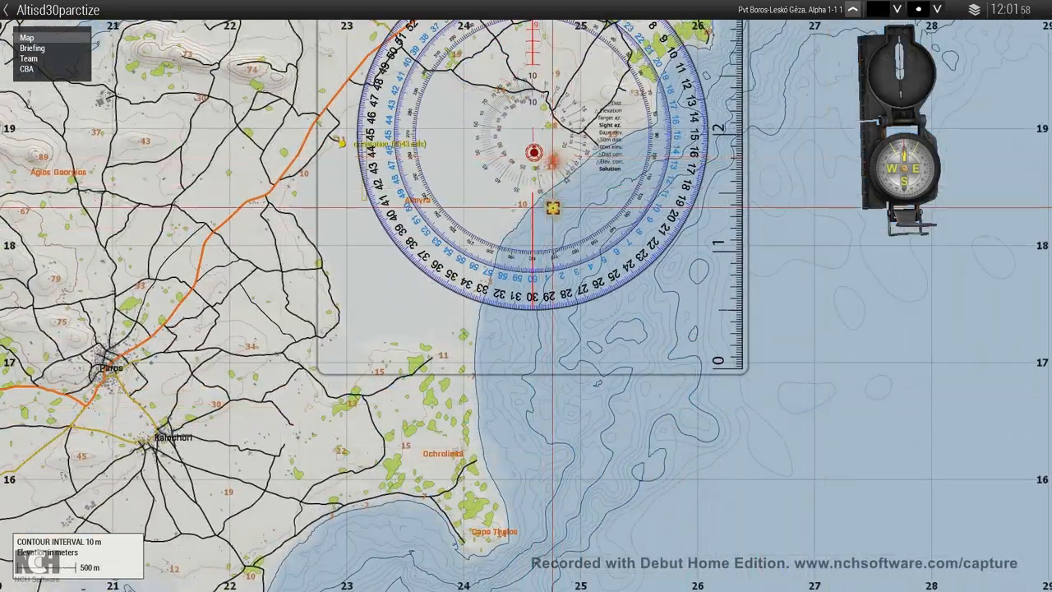
{"action": "scroll", "scroll_direction": "up", "scroll_amount": 3}
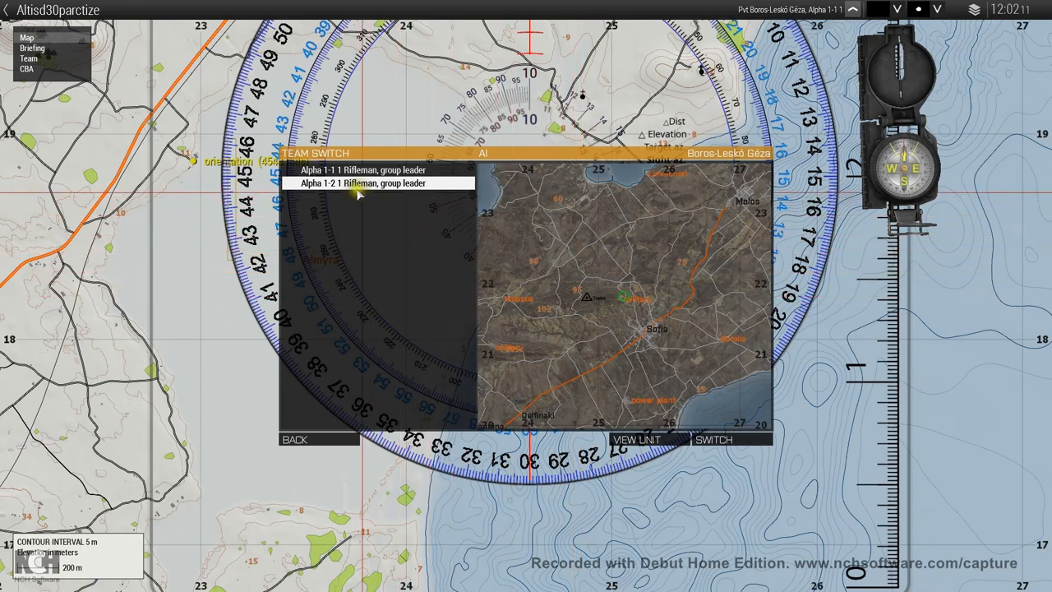
- Switch control to the Alpha 1-2 1 rifleman acting as spotter
{"action": "left_click", "coordinate": [376, 183]}
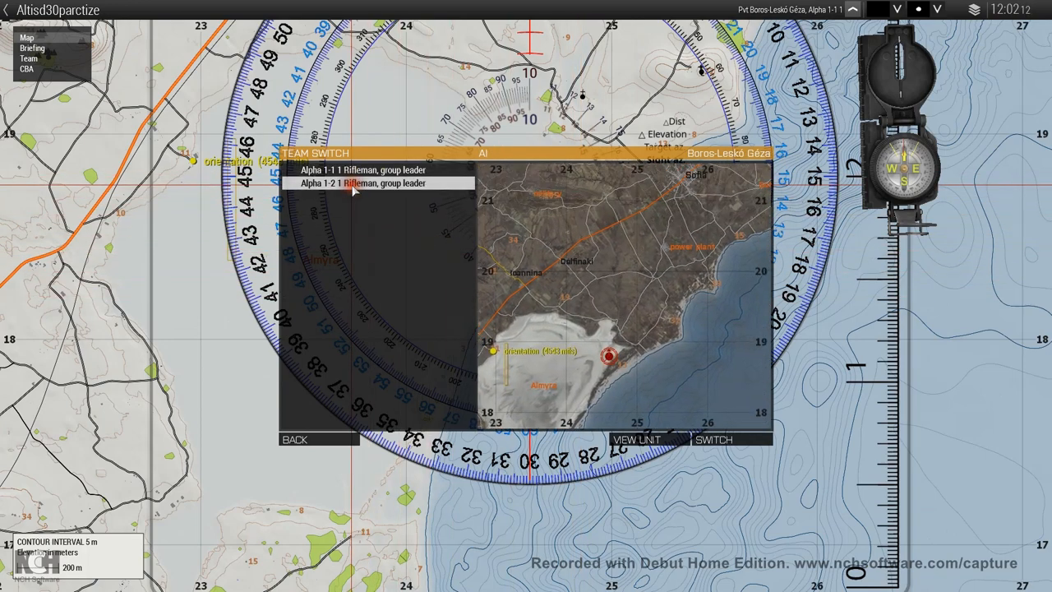
{"action": "left_click", "coordinate": [713, 439]}
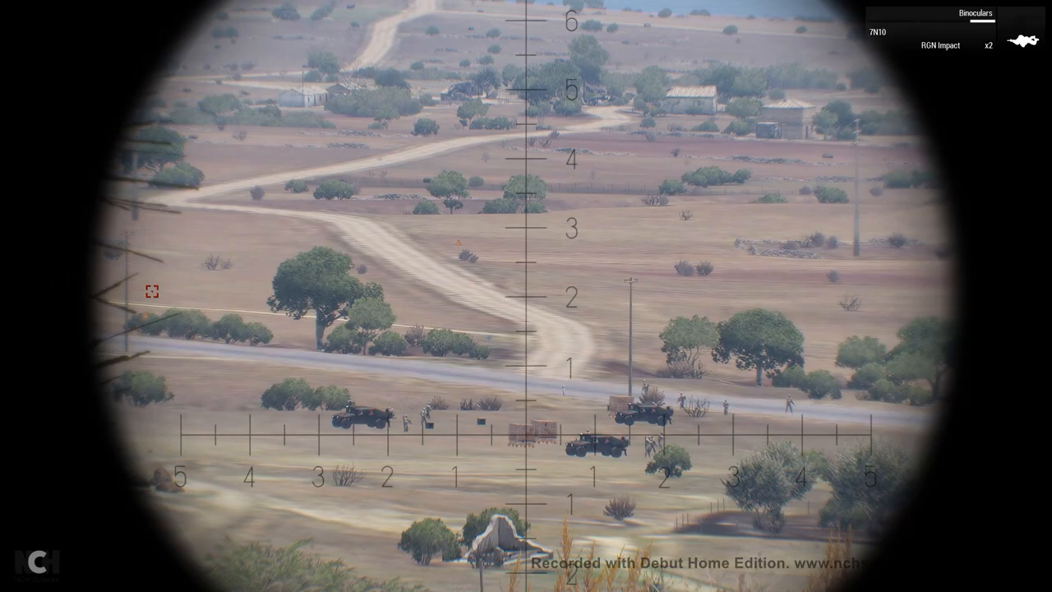
{"action": "key", "text": "M"}
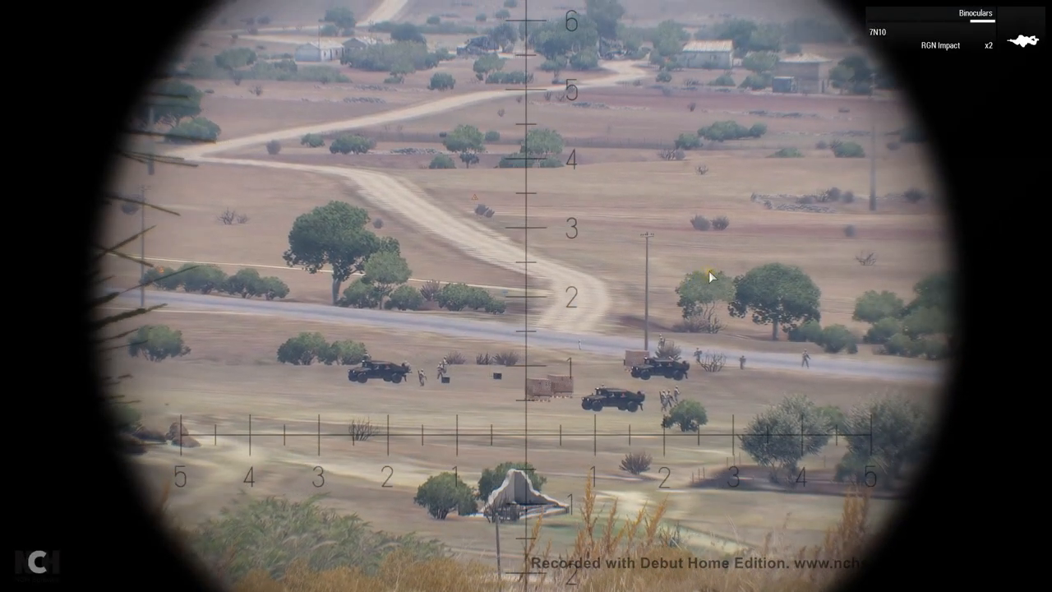
- Flag the target spot near Sofia with a red Destroy marker and zoom the map out
{"action": "key", "text": "m"}
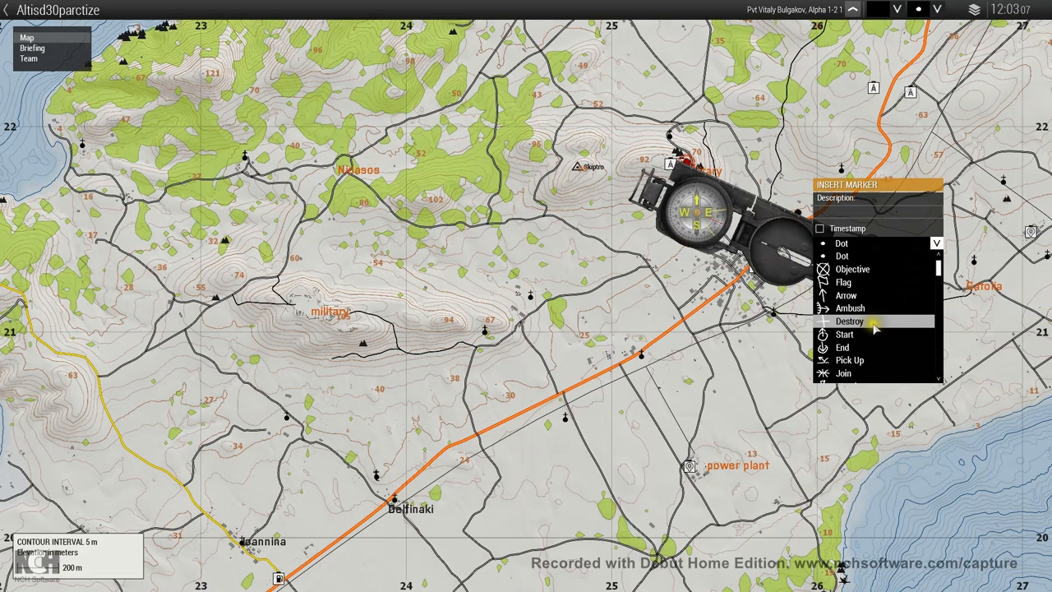
{"action": "left_click", "coordinate": [849, 321]}
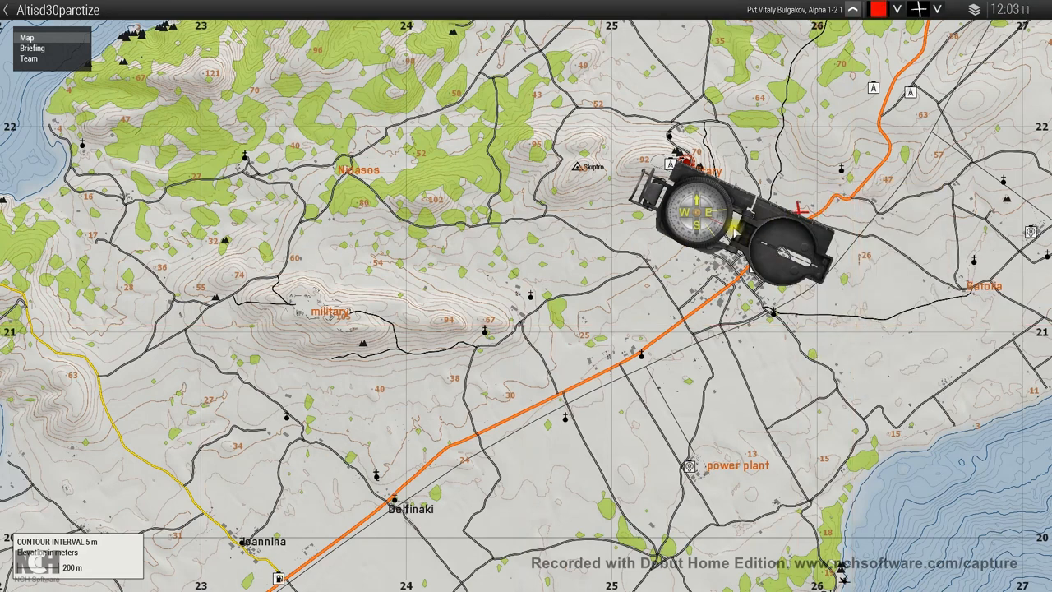
{"action": "scroll", "scroll_direction": "down", "scroll_amount": 3}
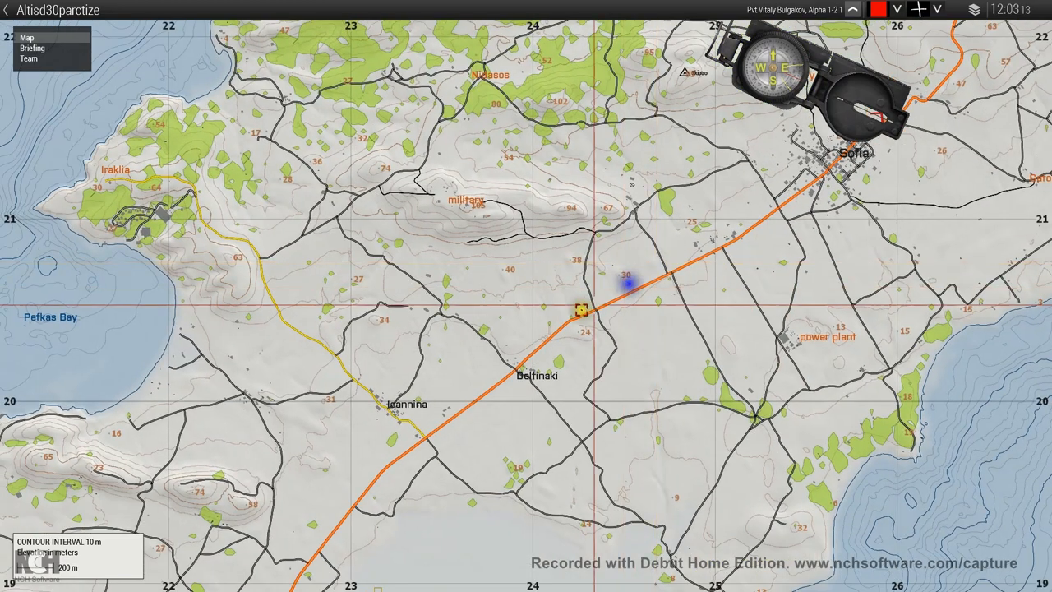
{"action": "scroll", "scroll_direction": "down", "scroll_amount": 3}
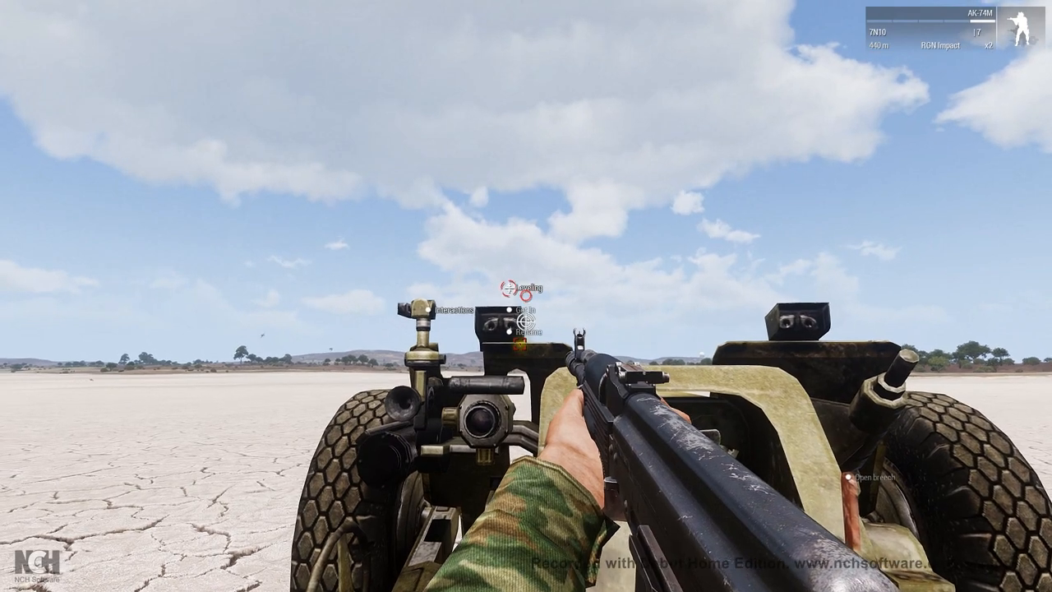
- Level the howitzer so it sits on the ground, then bring up the map
{"action": "left_click", "coordinate": [522, 284]}
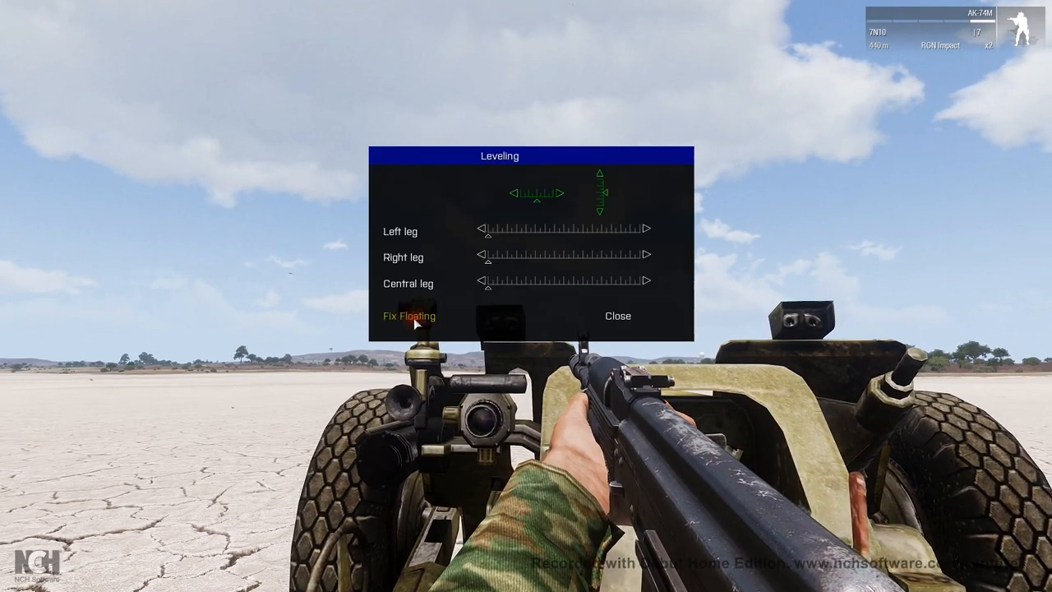
{"action": "left_click", "coordinate": [617, 315]}
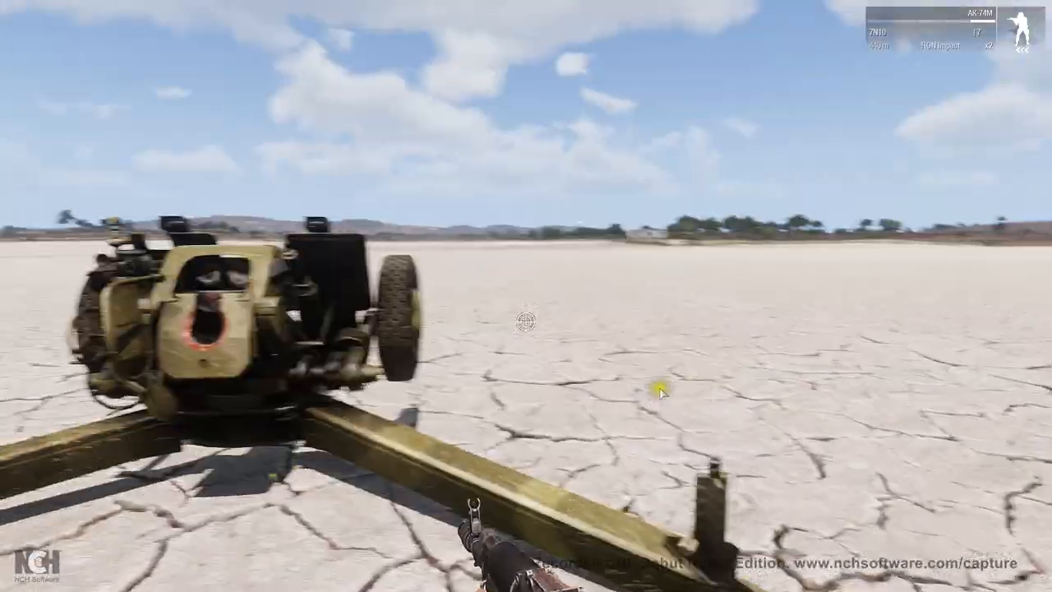
{"action": "key", "text": "m"}
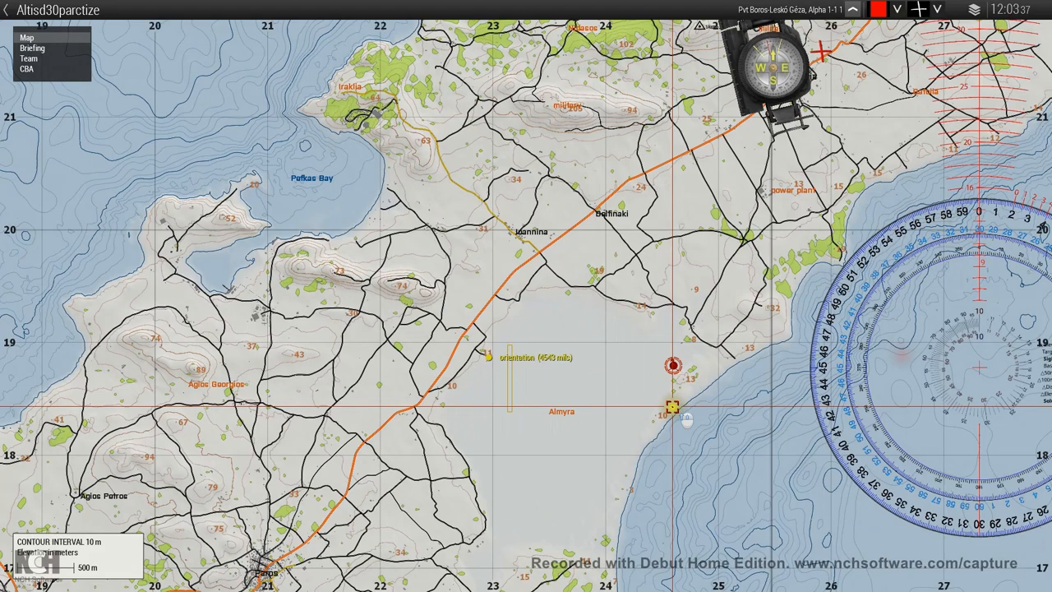
- Zoom the map in on the 4543-mil orientation marker near Almyra
{"action": "scroll", "scroll_direction": "up", "scroll_amount": 3}
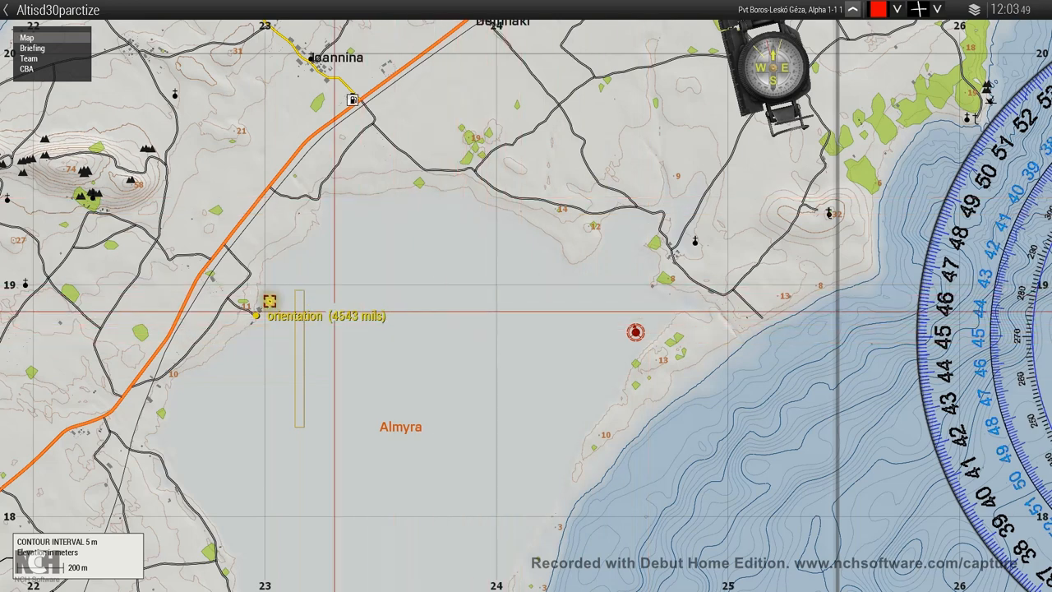
{"action": "mouse_move", "coordinate": [267, 332]}
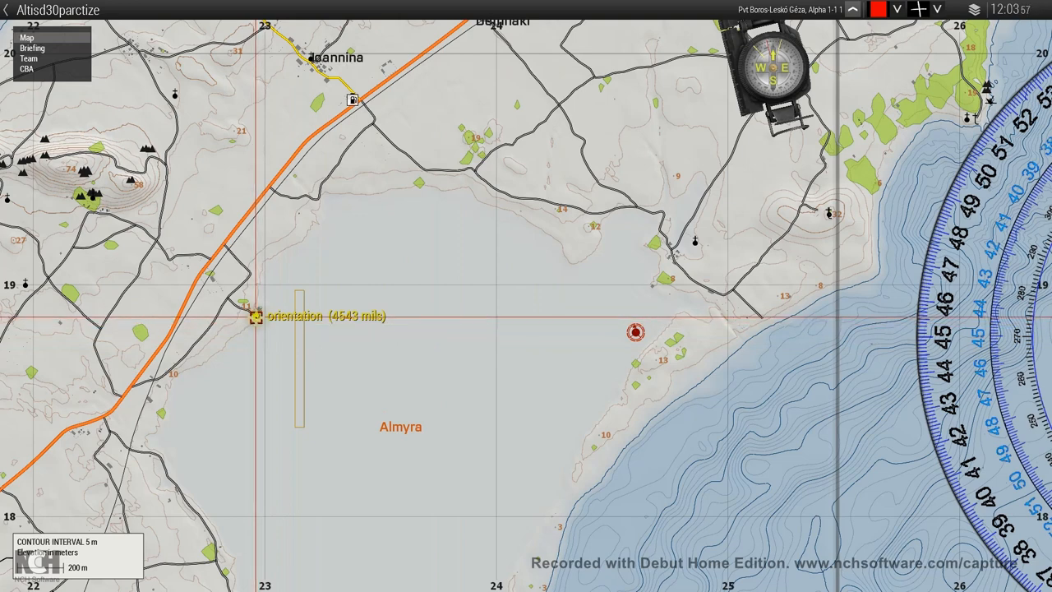
{"action": "left_click", "coordinate": [713, 349]}
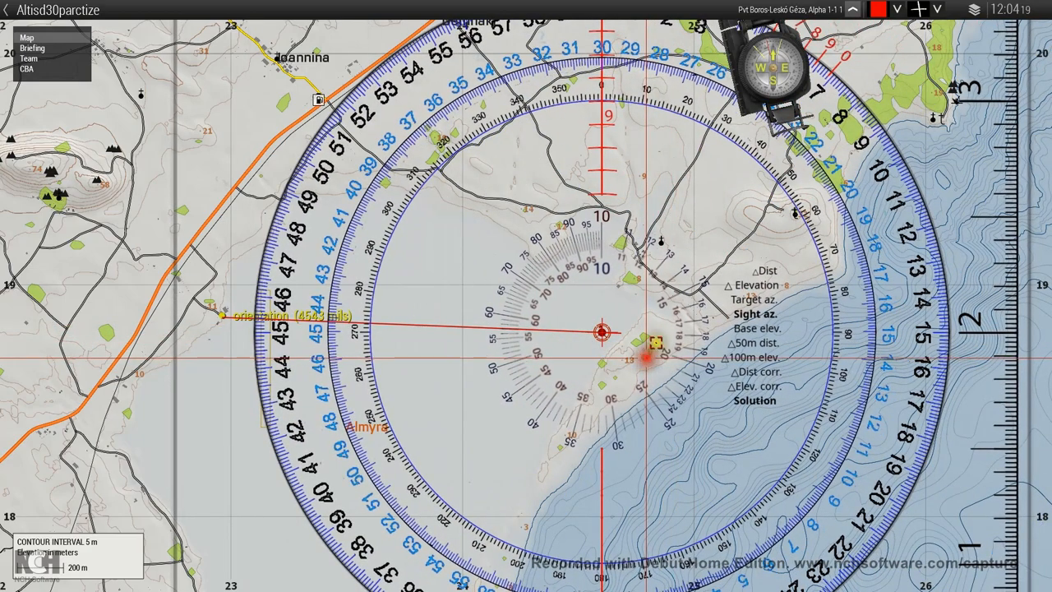
- Adjust the map zoom to position the protractor over the Sofia target area
{"action": "scroll", "scroll_direction": "down", "scroll_amount": 3}
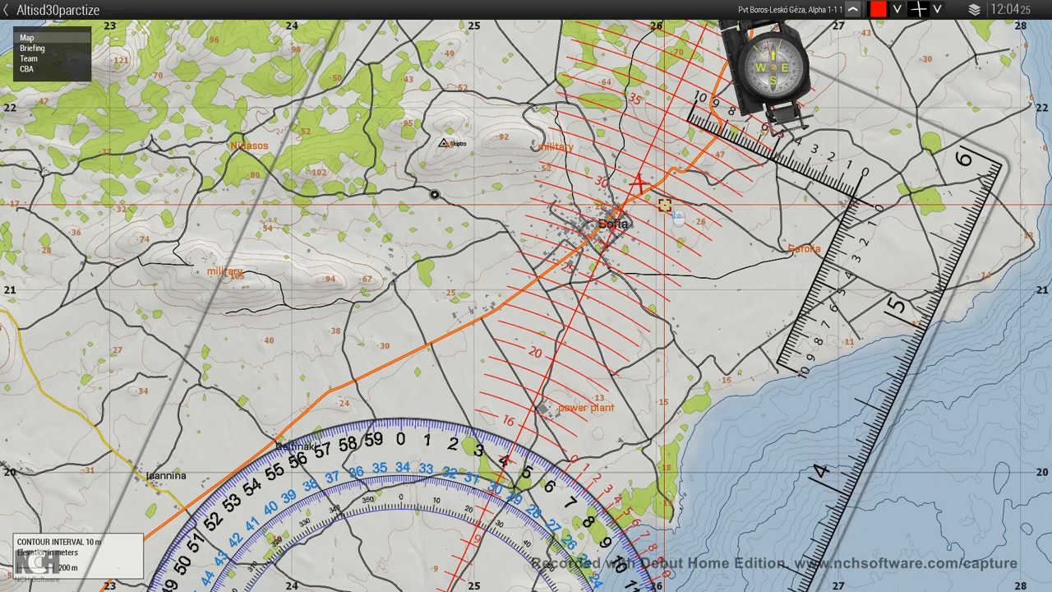
{"action": "scroll", "scroll_direction": "up", "scroll_amount": 3}
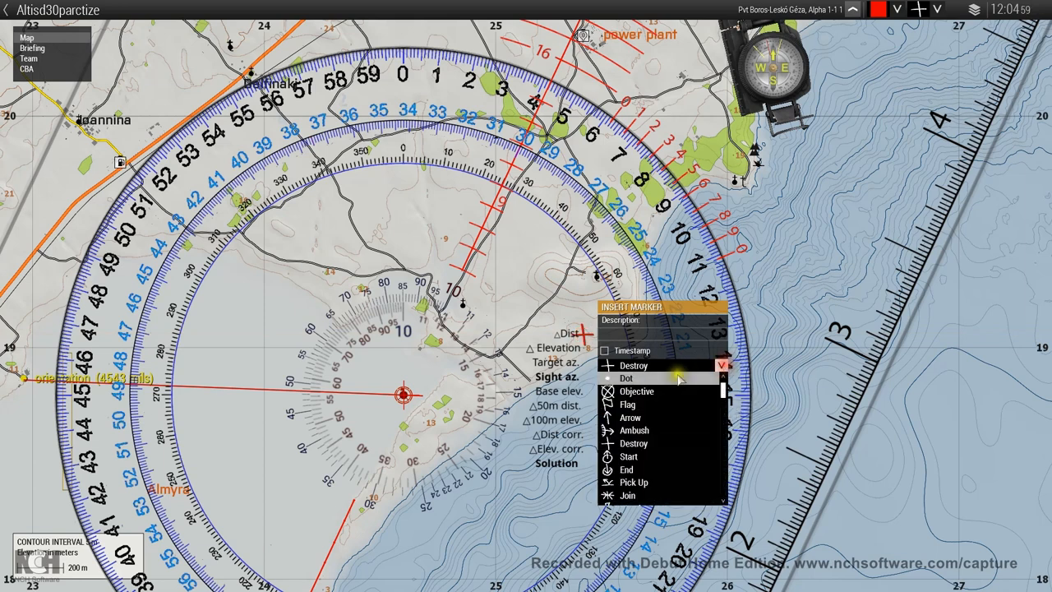
- Add a red Dot marker reading 3075 beside the worksheet's Dist entry
{"action": "left_click", "coordinate": [627, 377]}
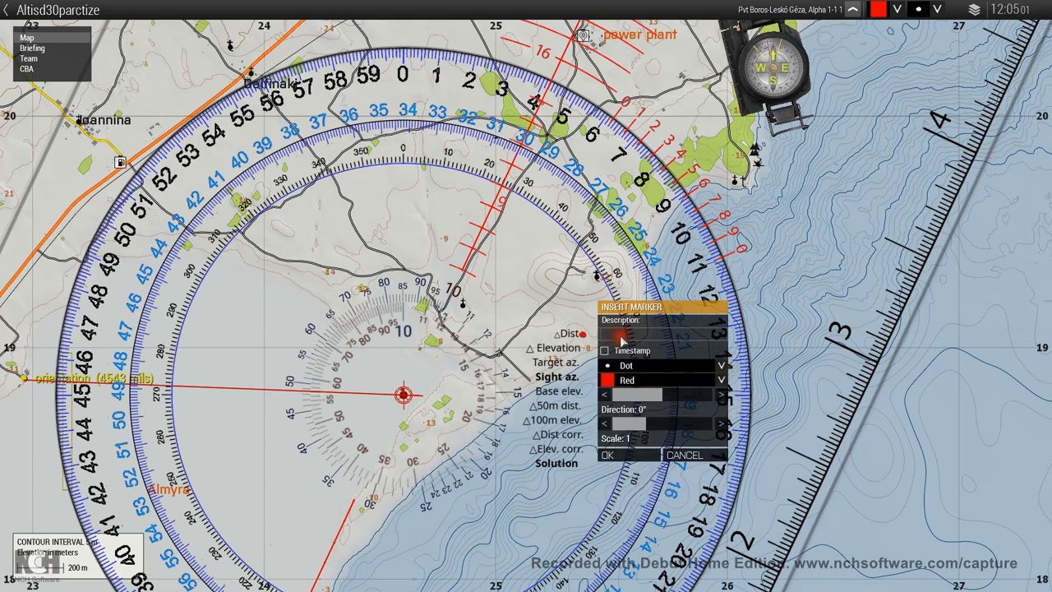
{"action": "type", "text": "3"}
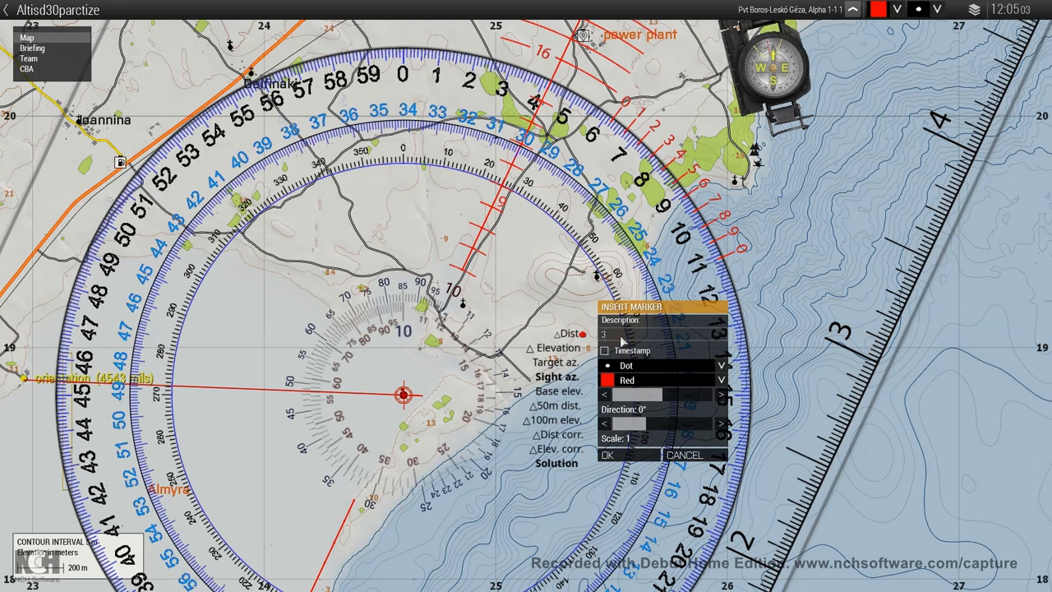
{"action": "type", "text": "075"}
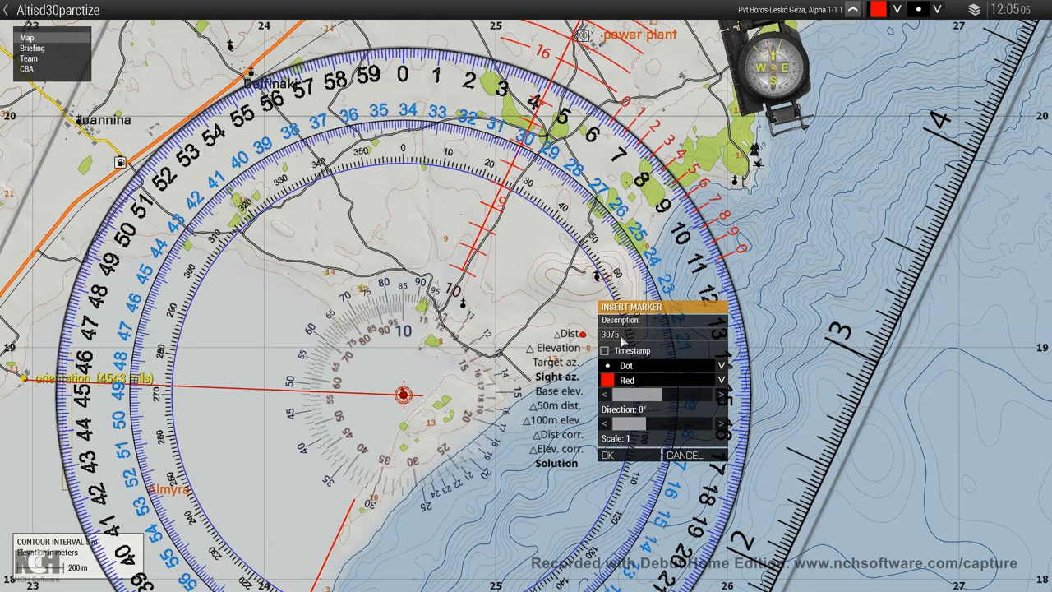
{"action": "left_click", "coordinate": [608, 454]}
{"action": "type", "text": "+"}
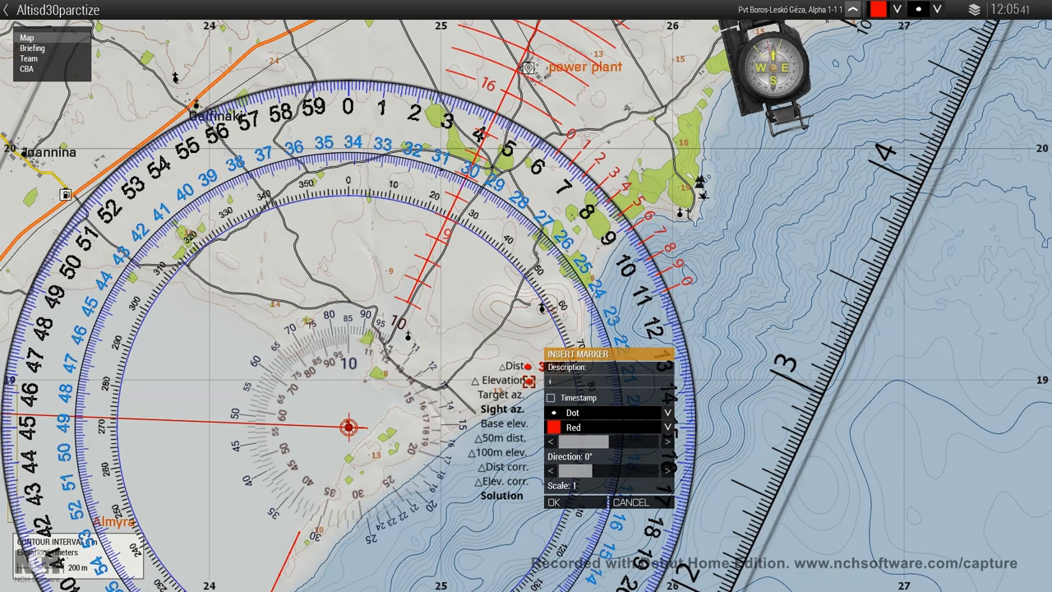
- Add a marker reading 22 beside the worksheet's Elevation entry
{"action": "type", "text": "22"}
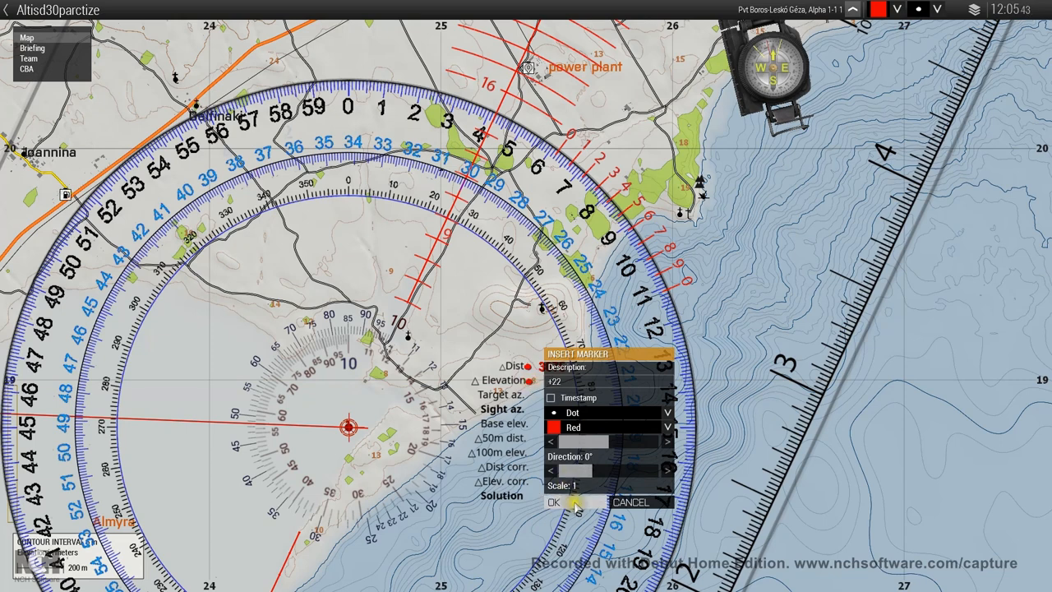
{"action": "left_click", "coordinate": [553, 502]}
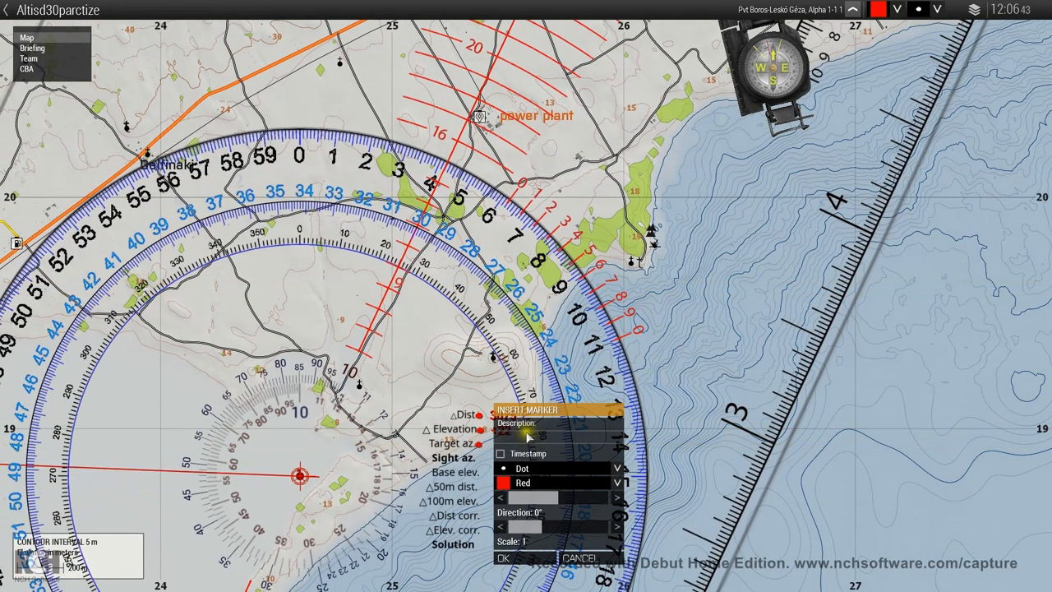
- Enter 418 as the target azimuth value beside Target az
{"action": "type", "text": "418"}
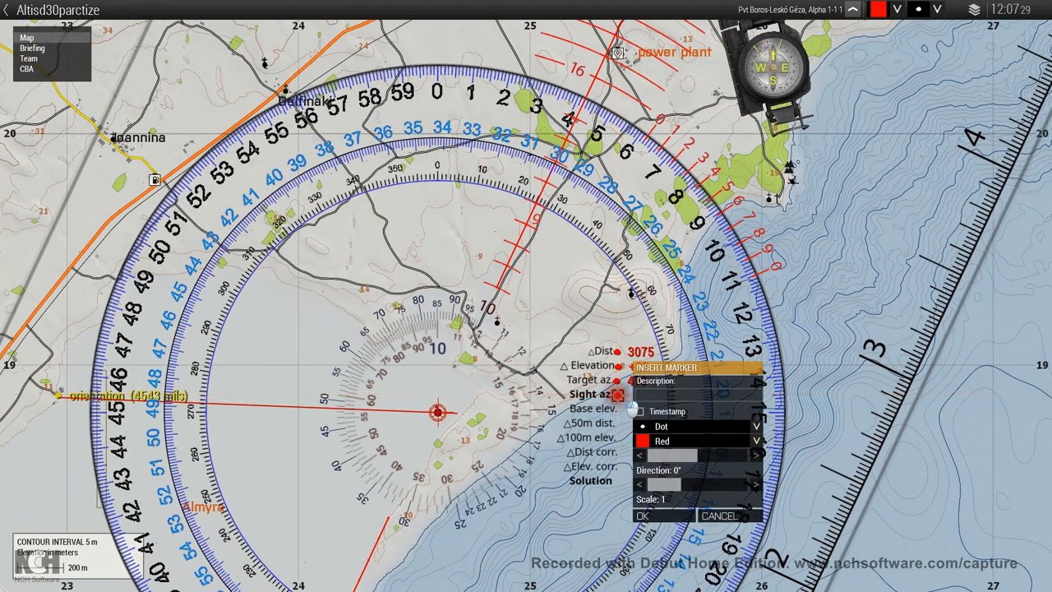
- Enter 4884 as the sight azimuth marker and confirm it
{"action": "type", "text": "48"}
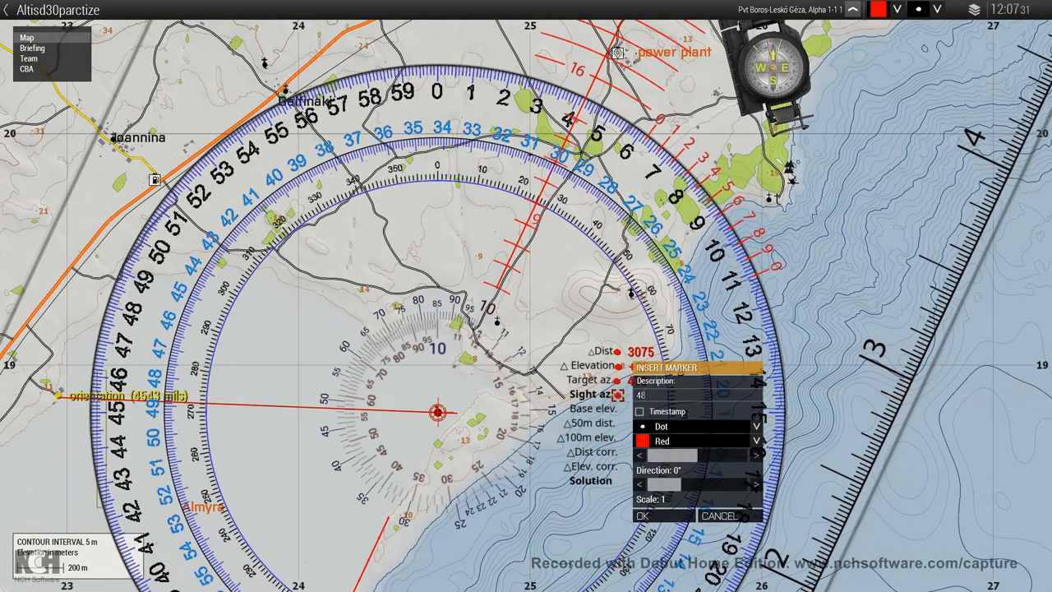
{"action": "type", "text": "84"}
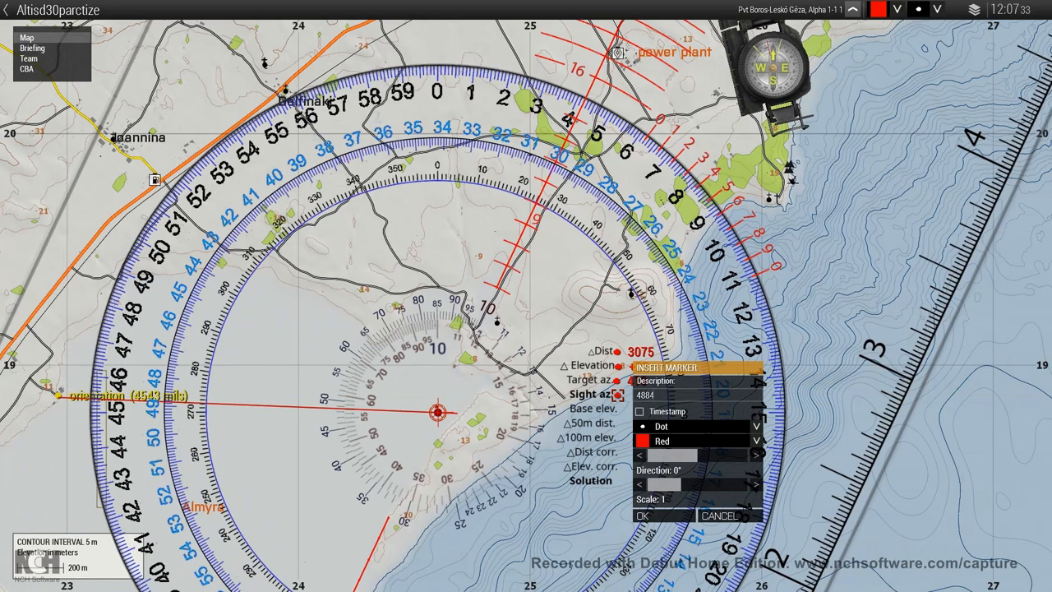
{"action": "left_click", "coordinate": [642, 515]}
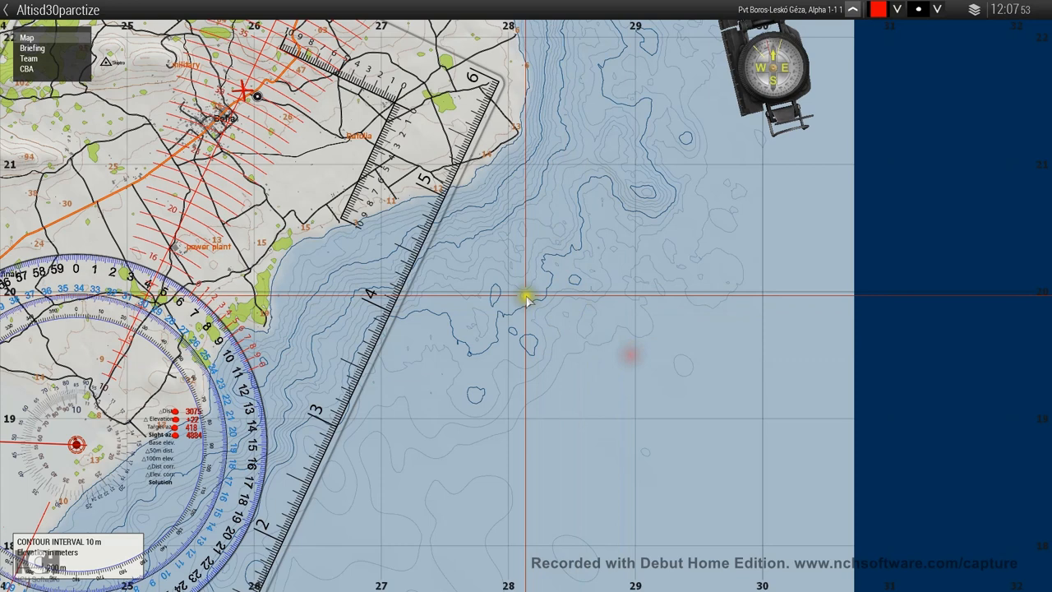
- Bring up the D-30 range table and choose the OF-462ZH Charge 3 round
{"action": "right_click", "coordinate": [525, 297]}
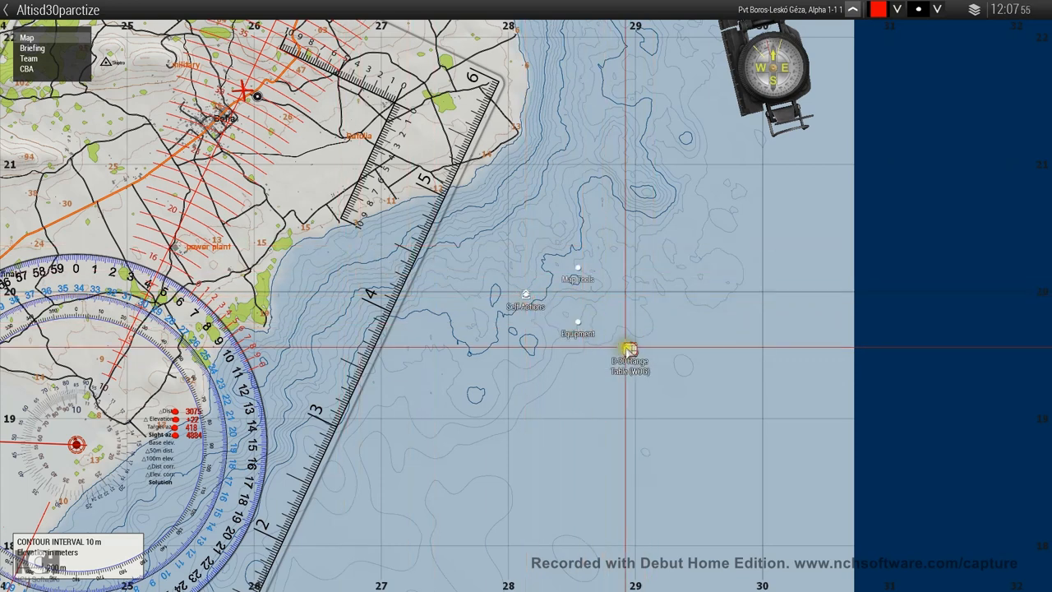
{"action": "left_click", "coordinate": [628, 351]}
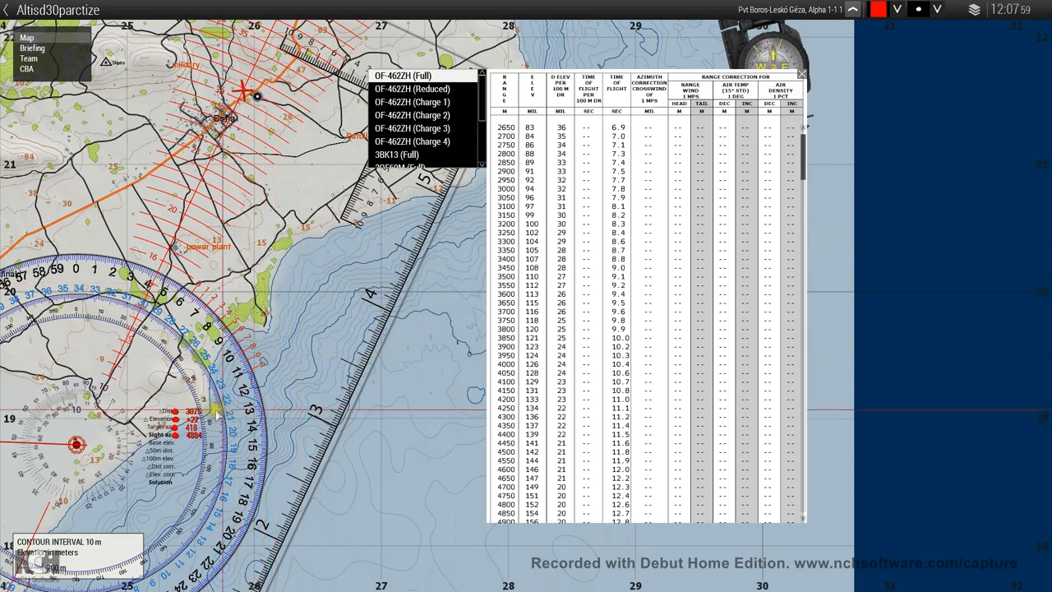
{"action": "mouse_move", "coordinate": [399, 241]}
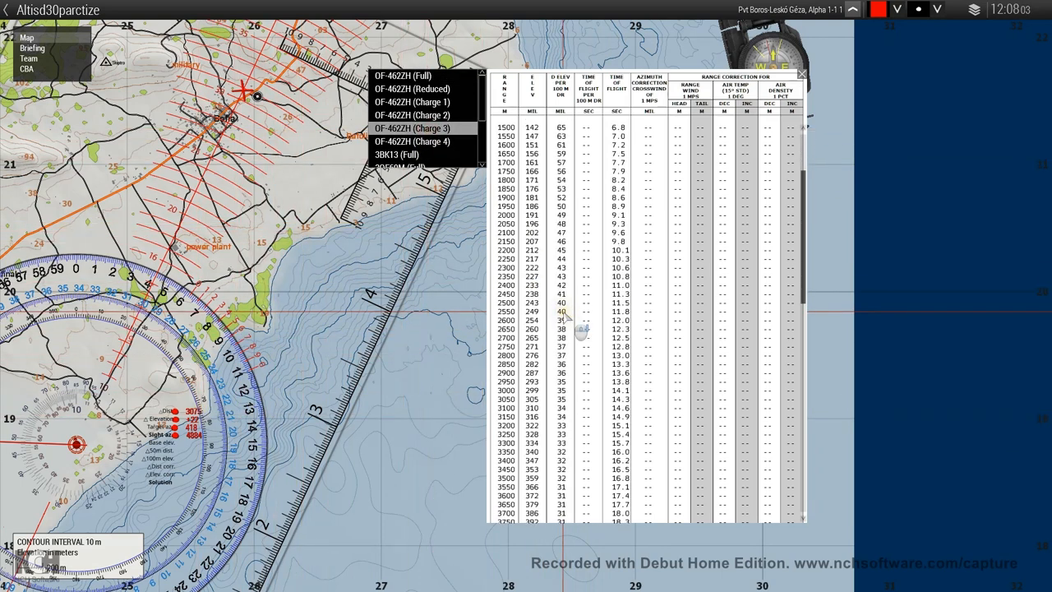
{"action": "left_click", "coordinate": [411, 141]}
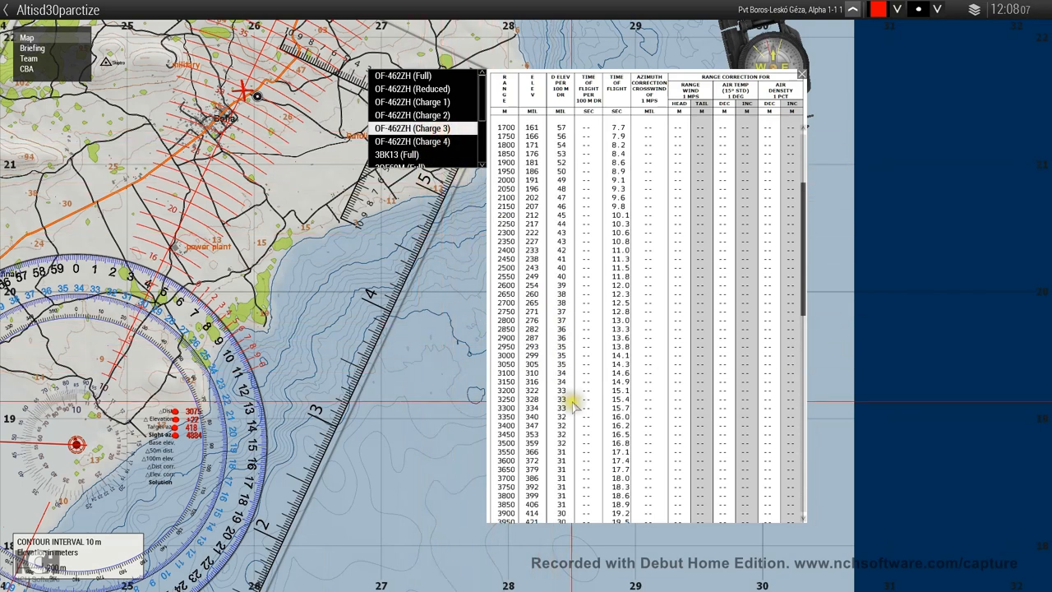
{"action": "mouse_move", "coordinate": [575, 380]}
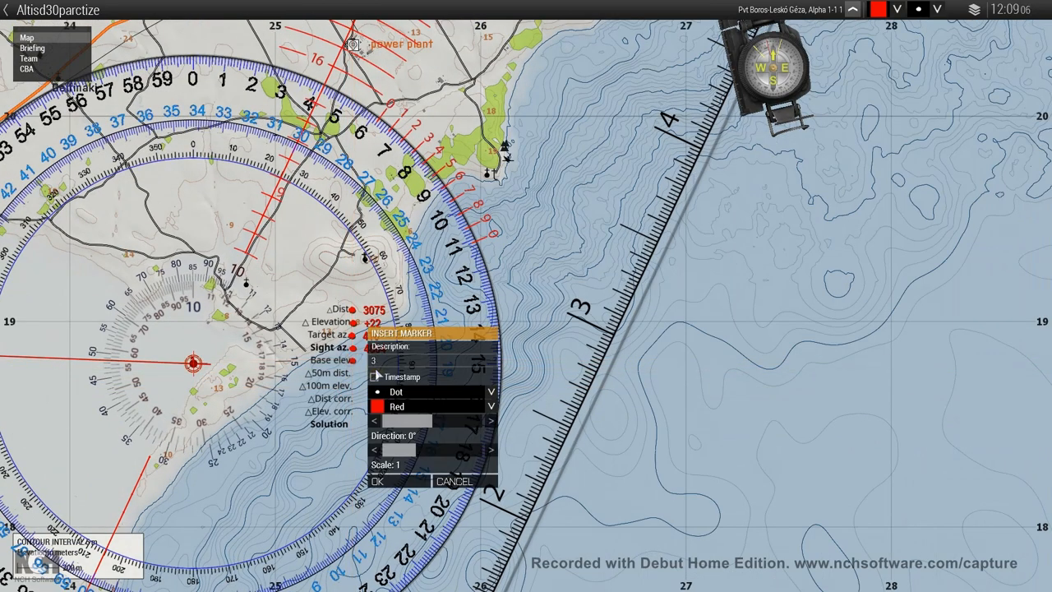
- Record base elevation 305 and a 50 m distance correction of 5
{"action": "type", "text": "05"}
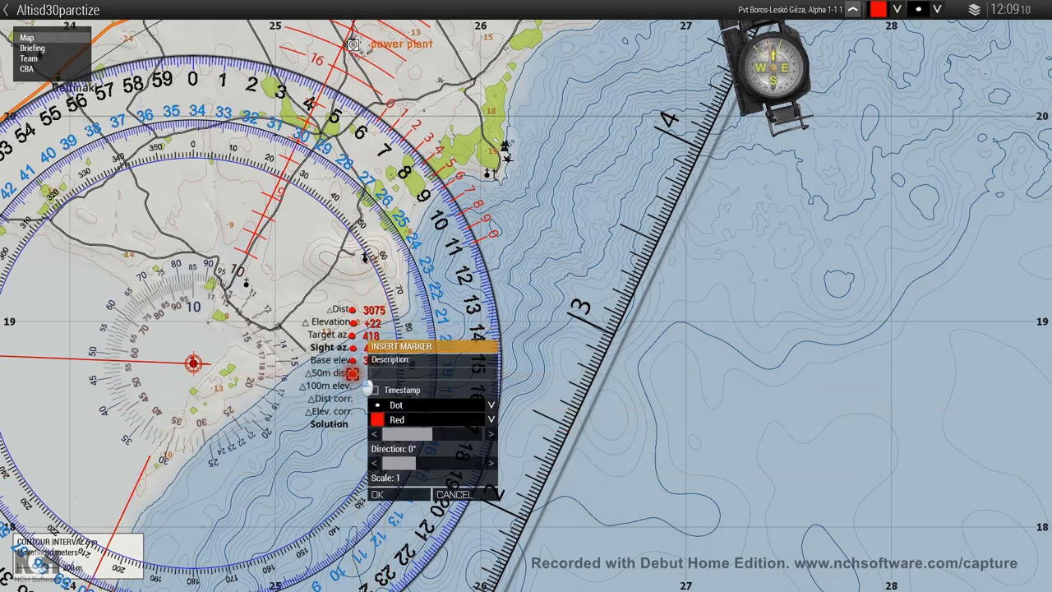
{"action": "type", "text": "5"}
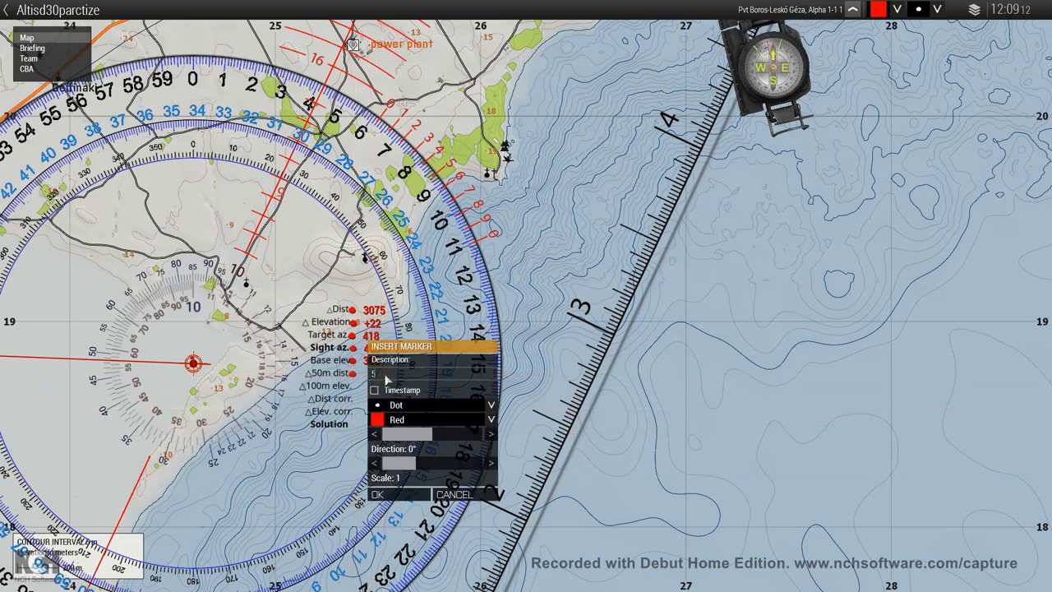
{"action": "left_click", "coordinate": [377, 494]}
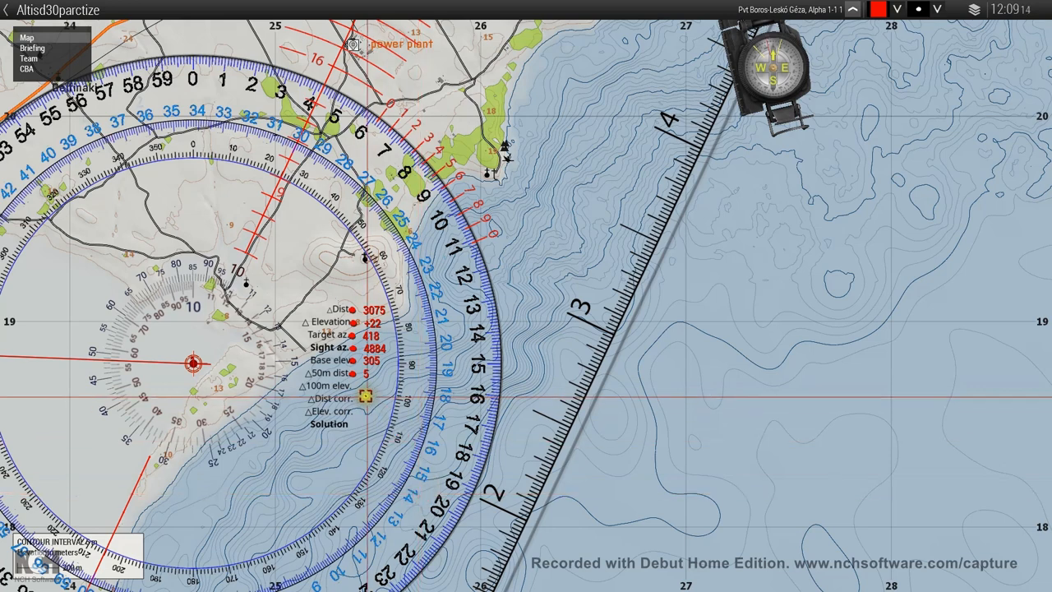
- Recheck the firing table values and start entering the 100 m elevation correction of 35
{"action": "right_click", "coordinate": [579, 316]}
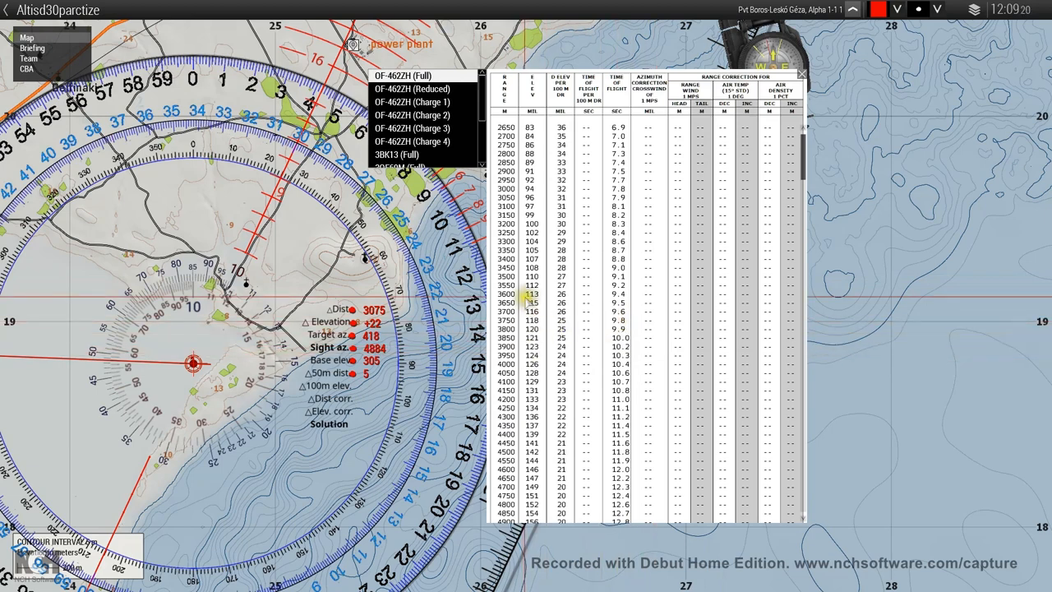
{"action": "left_click", "coordinate": [411, 128]}
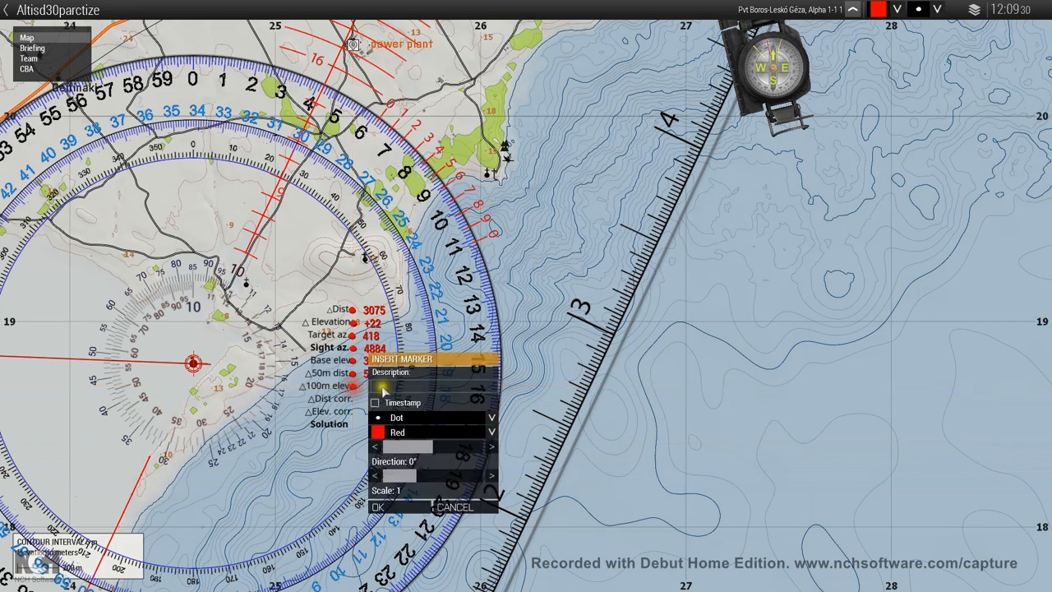
{"action": "type", "text": "3"}
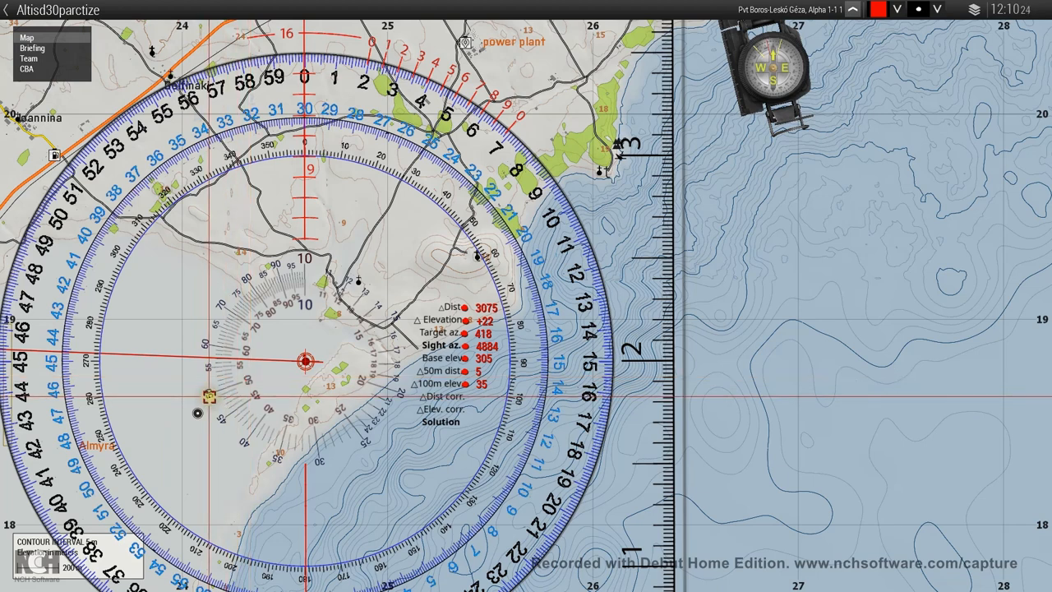
- Pan the map toward the Dist corr. field of the worksheet
{"action": "left_click_drag", "start_coordinate": [210, 396], "coordinate": [348, 460]}
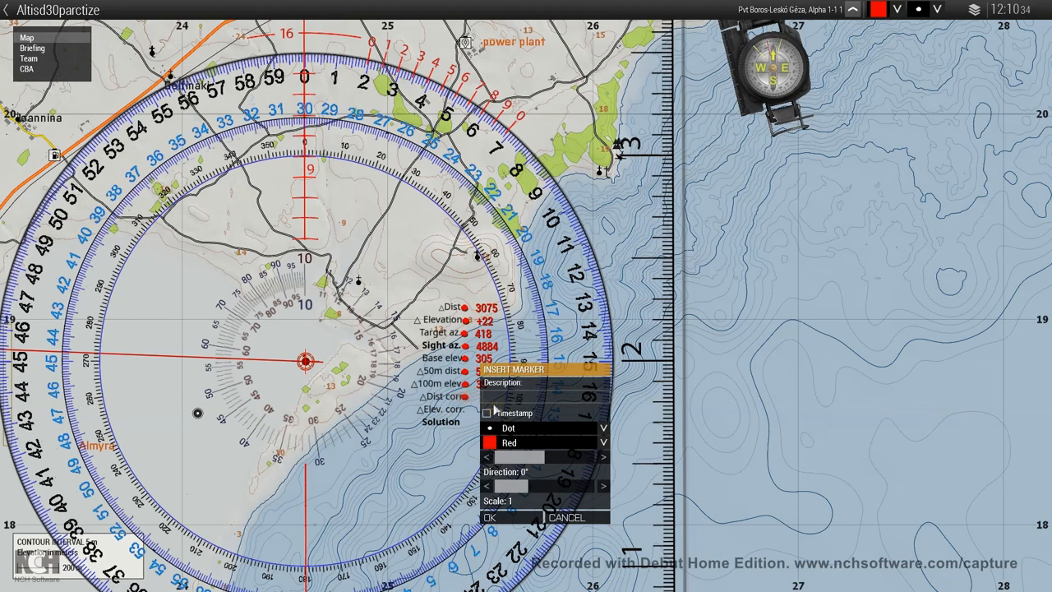
- Record +2.5 as the distance correction and confirm it
{"action": "type", "text": "+2.5"}
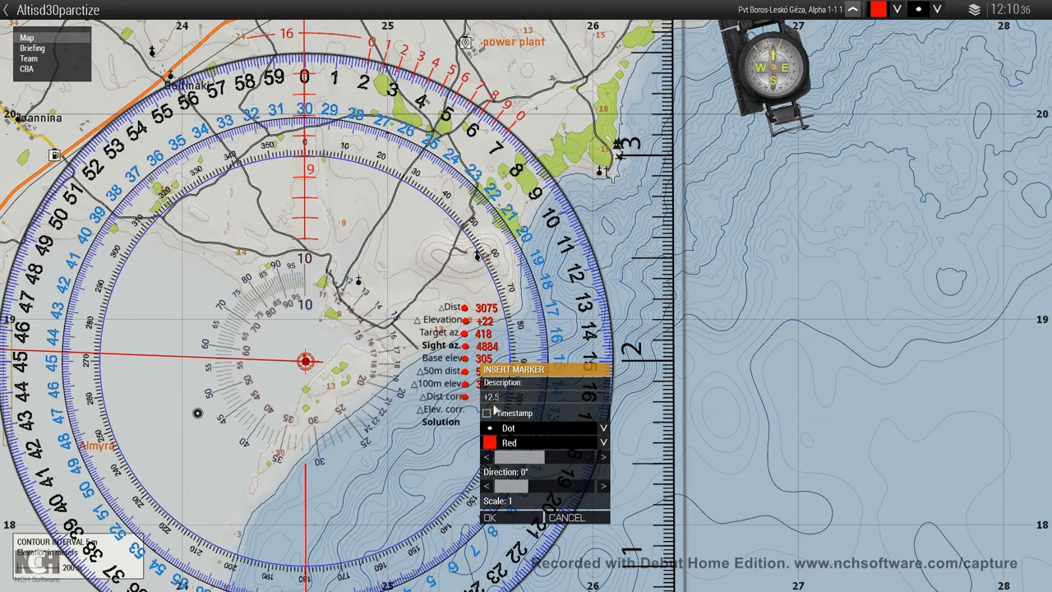
{"action": "left_click", "coordinate": [489, 517]}
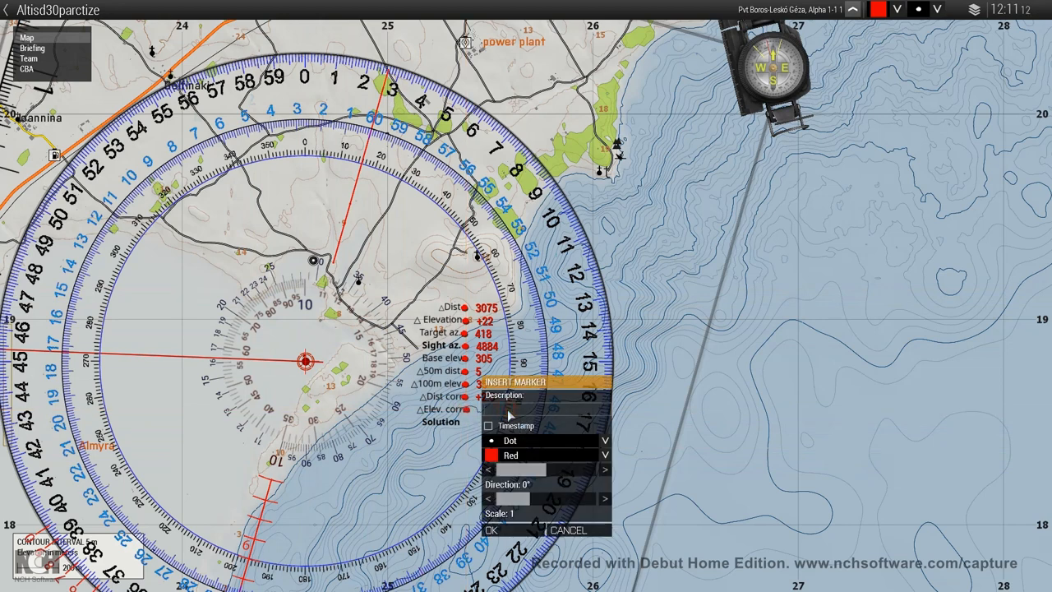
- Record 7.7 as the elevation correction and 15 as the firing solution
{"action": "type", "text": "7.7"}
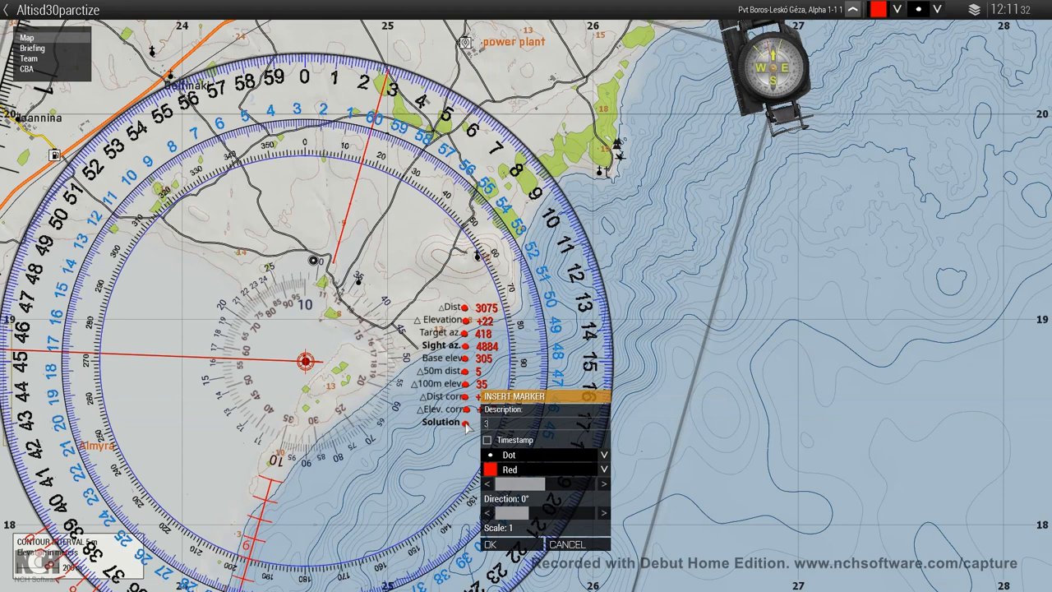
{"action": "type", "text": "15"}
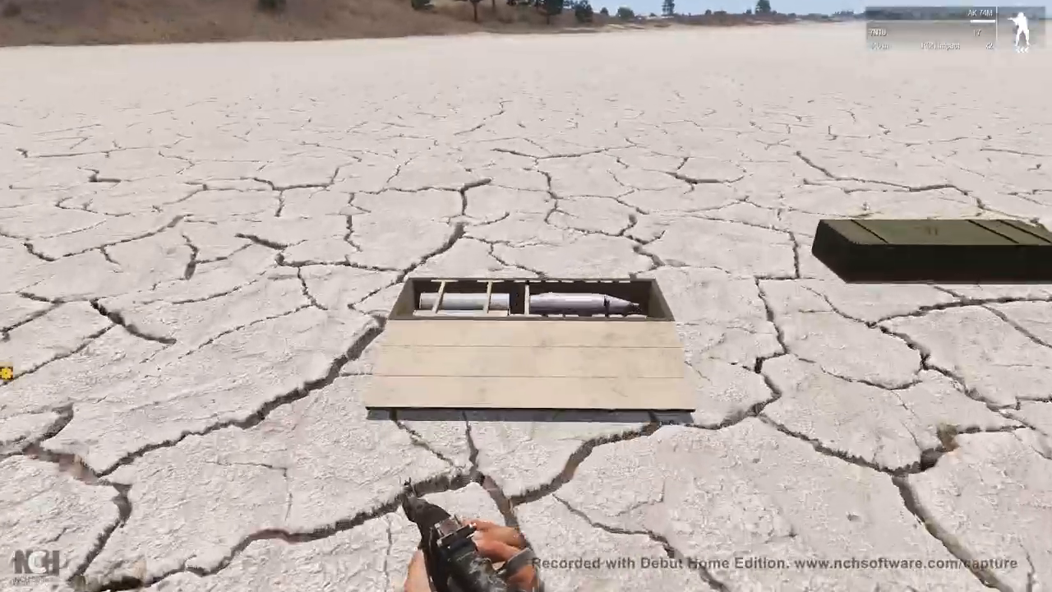
{"action": "mouse_move", "coordinate": [526, 296]}
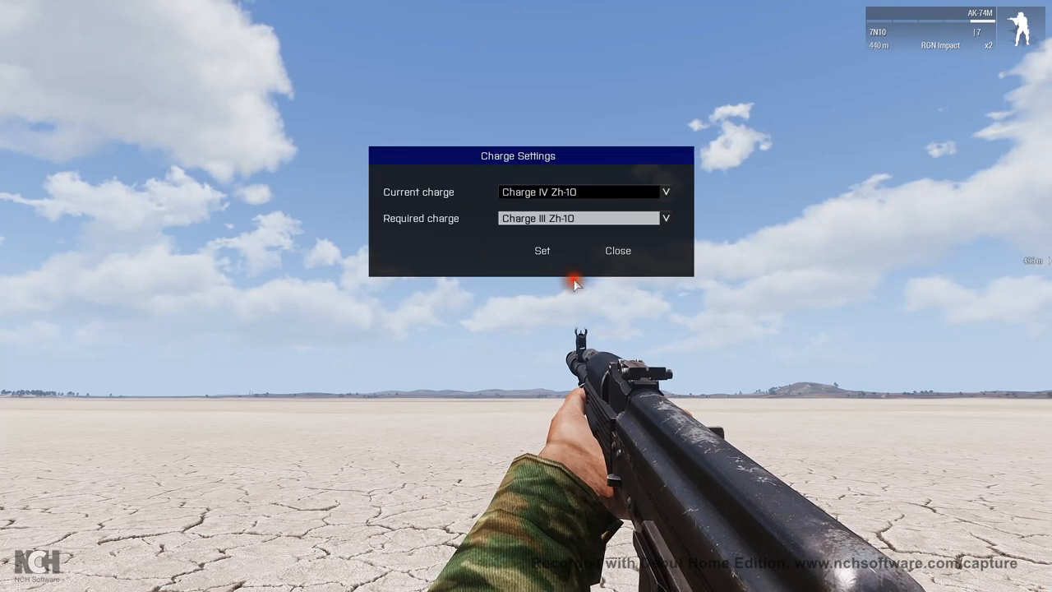
- Apply Charge III Zh-10 to the howitzer in Charge Settings
{"action": "left_click", "coordinate": [542, 250]}
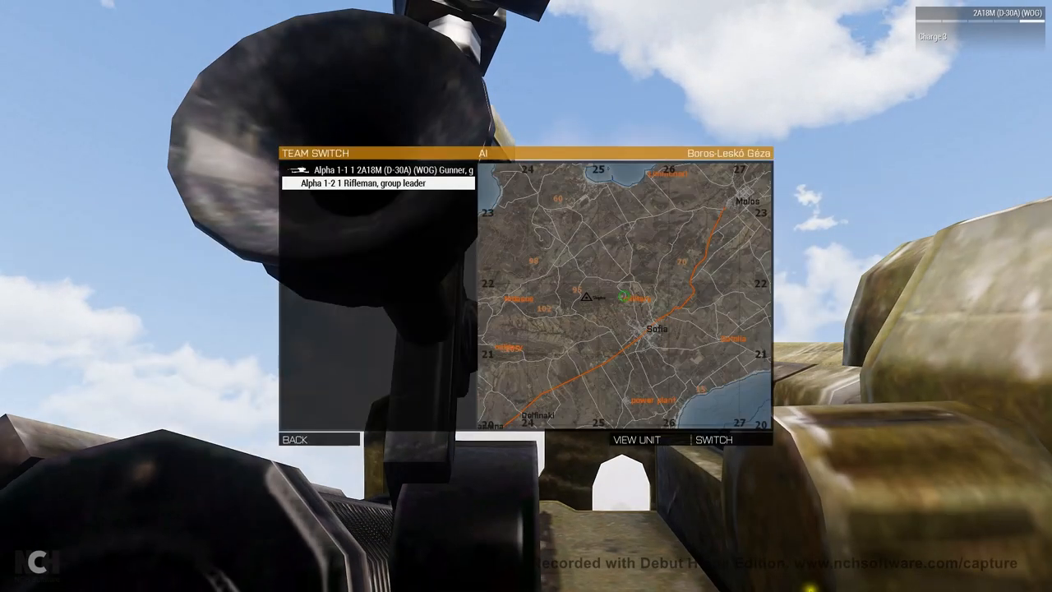
- Switch control to Alpha 1-2 1 Rifleman, the group leader spotter
{"action": "left_click", "coordinate": [714, 438]}
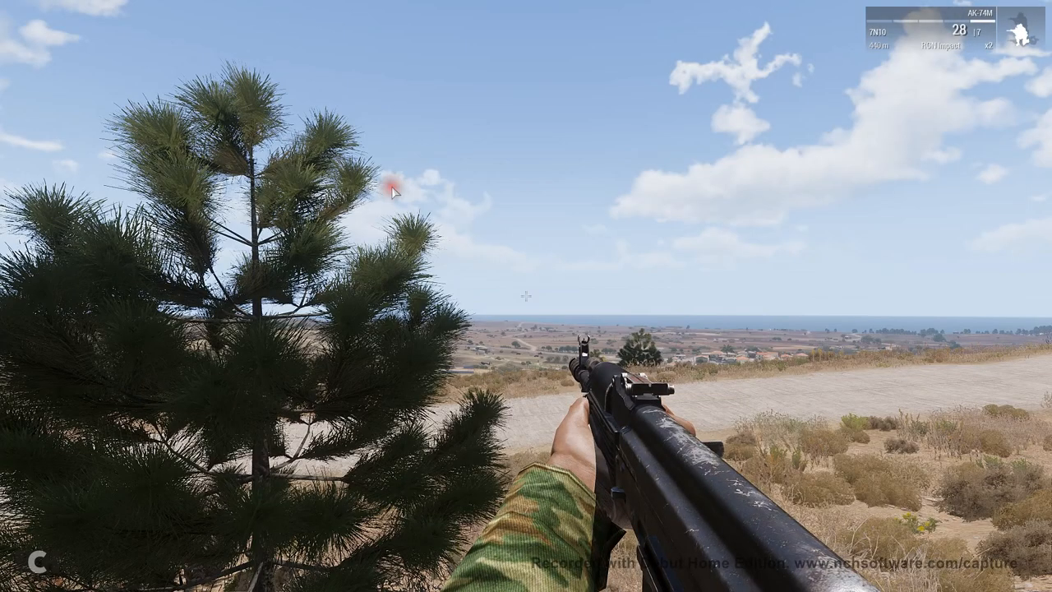